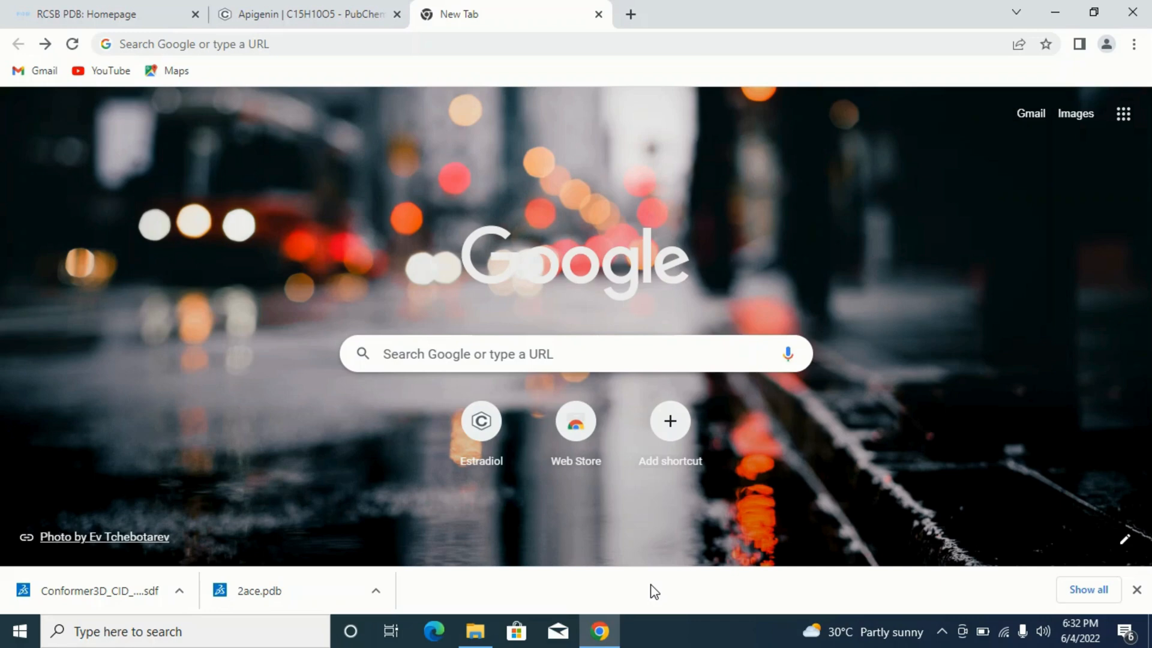
mouse_move(576, 455)
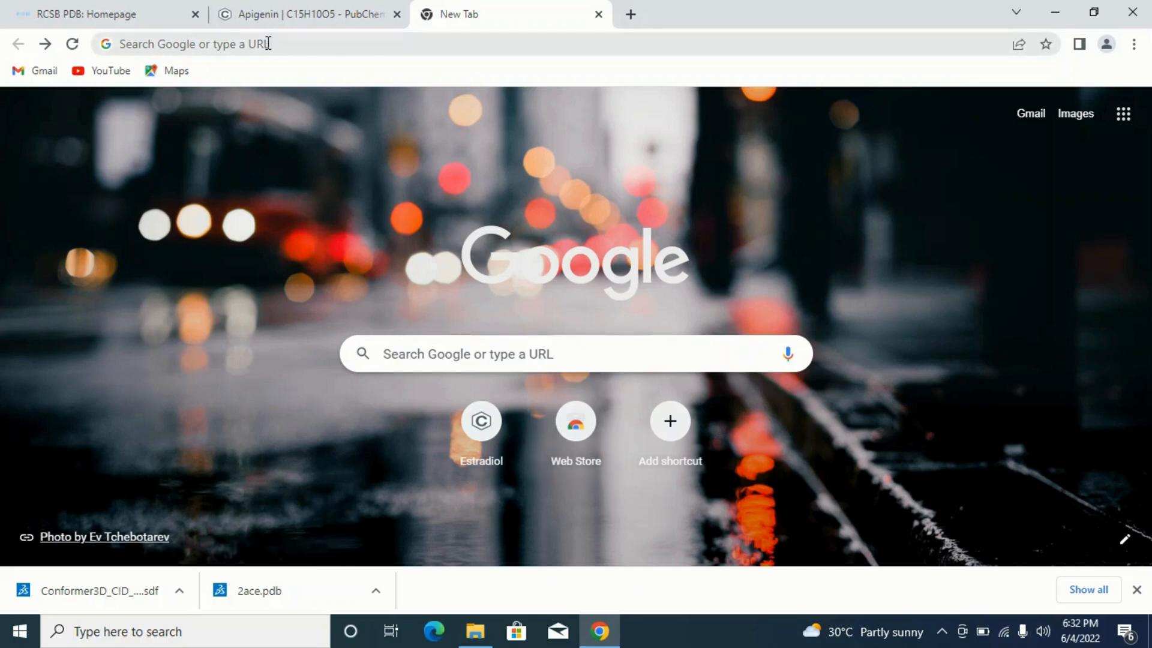
Type the query 'convert sdf to pdb' into a new tab's address bar
text(convert sdf to pdb)
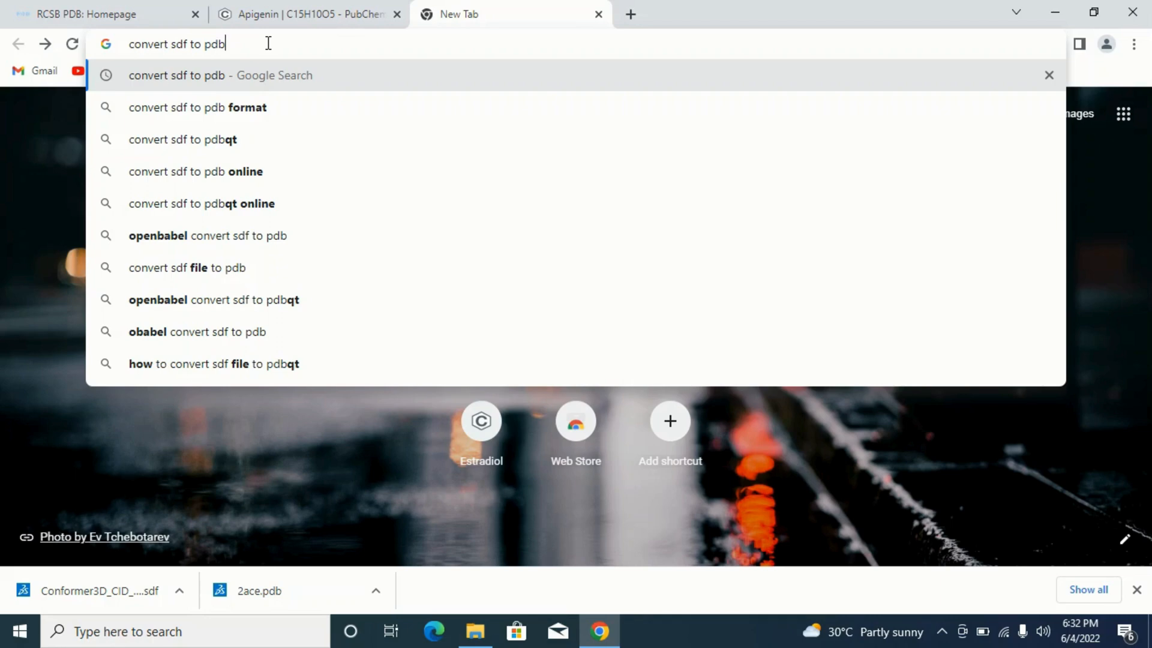
Search for 'convert sdf to pdb' and open the Online SMILES Translator - NCI/CADD result
key(Return)
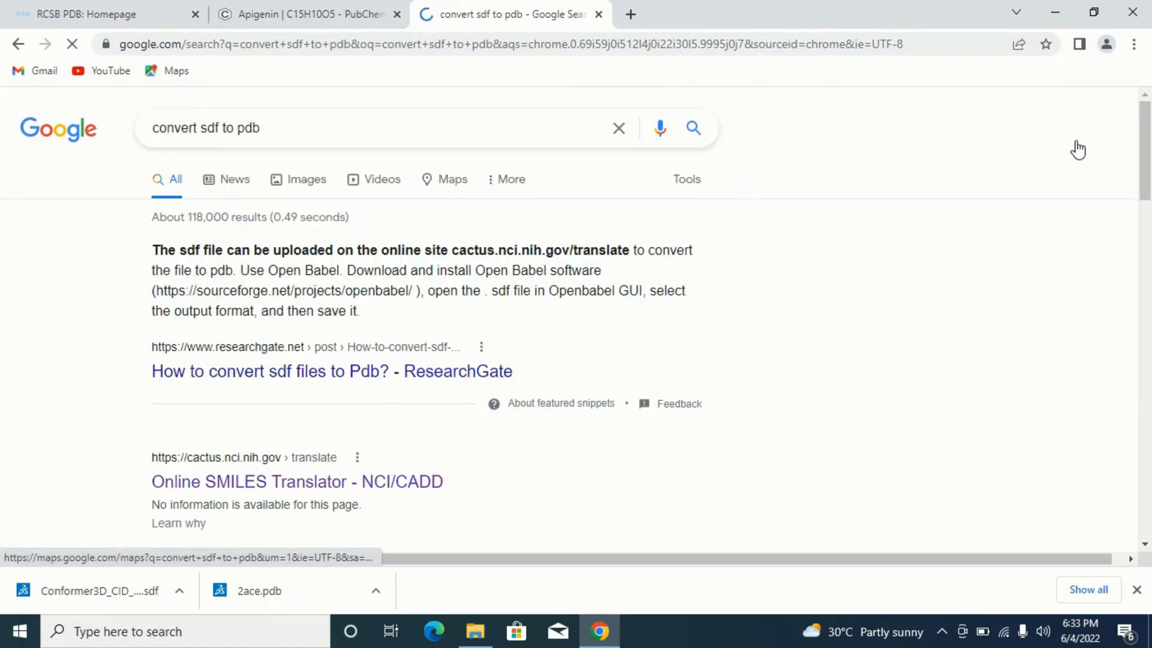
scroll(up, 3)
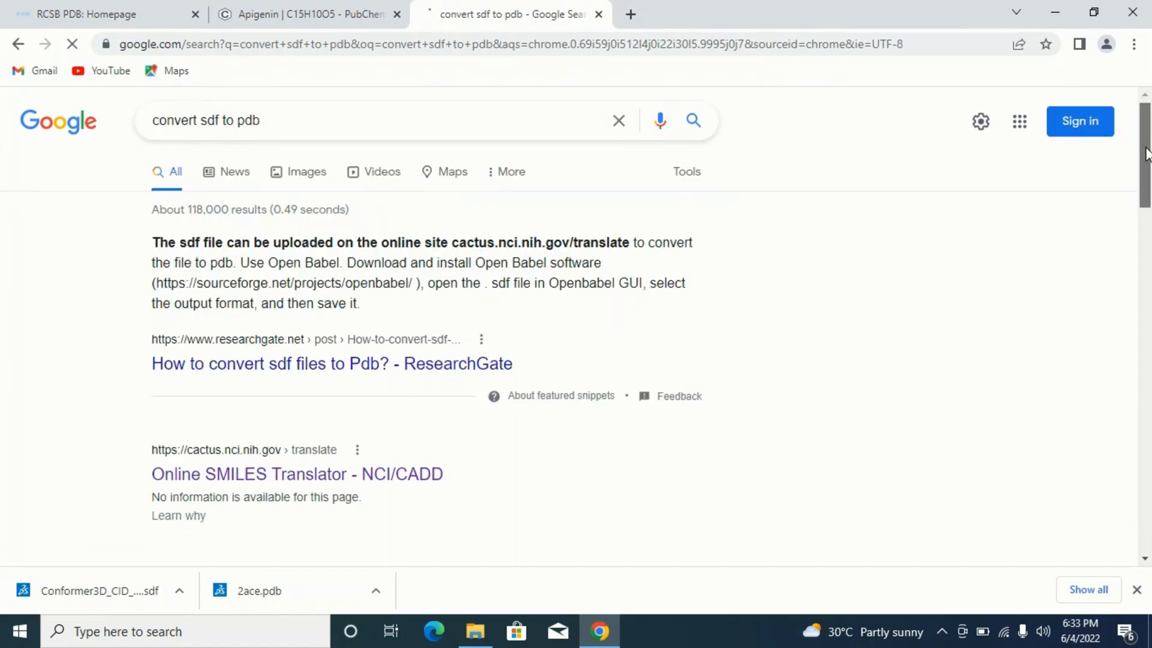
scroll(down, 3)
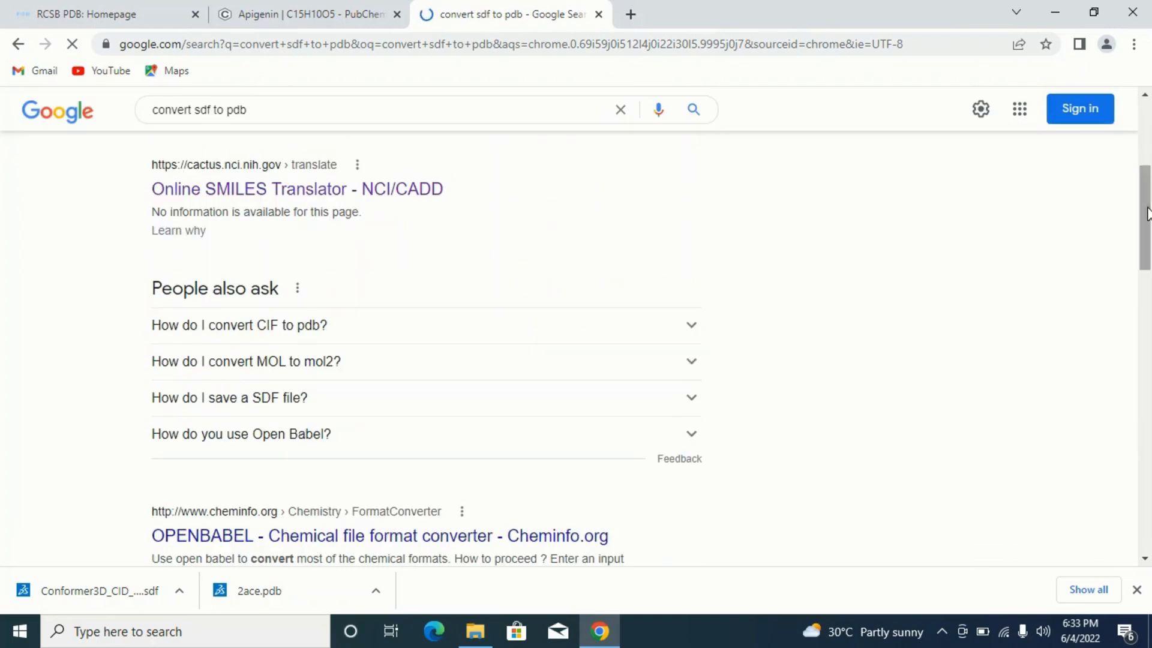
scroll(down, 3)
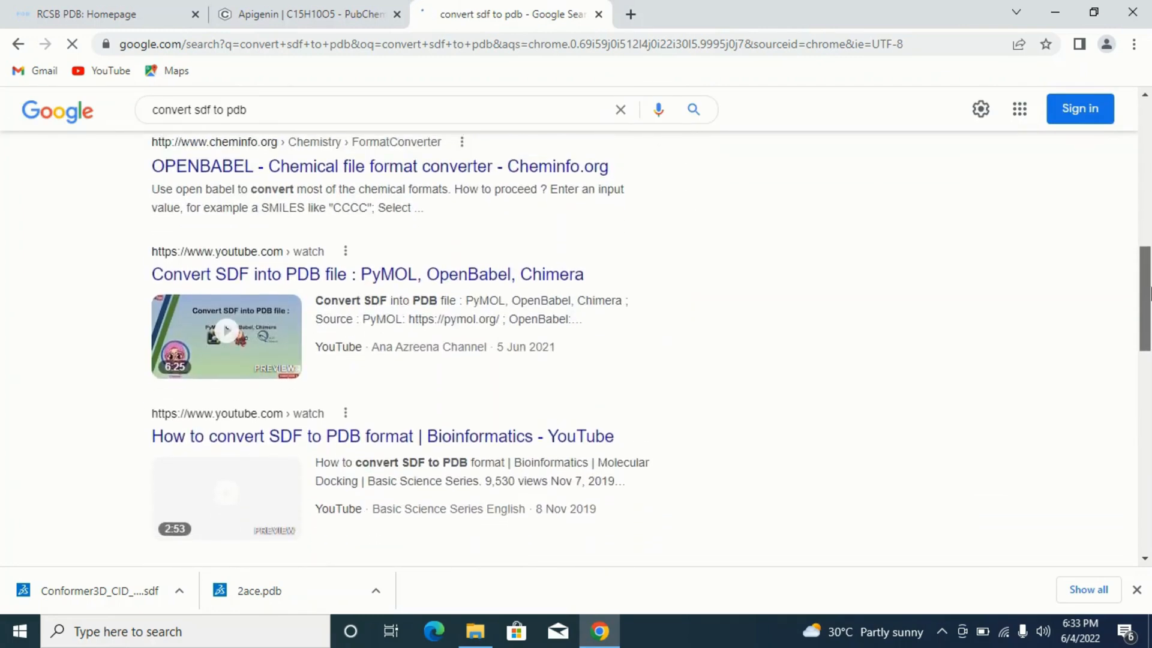
scroll(down, 3)
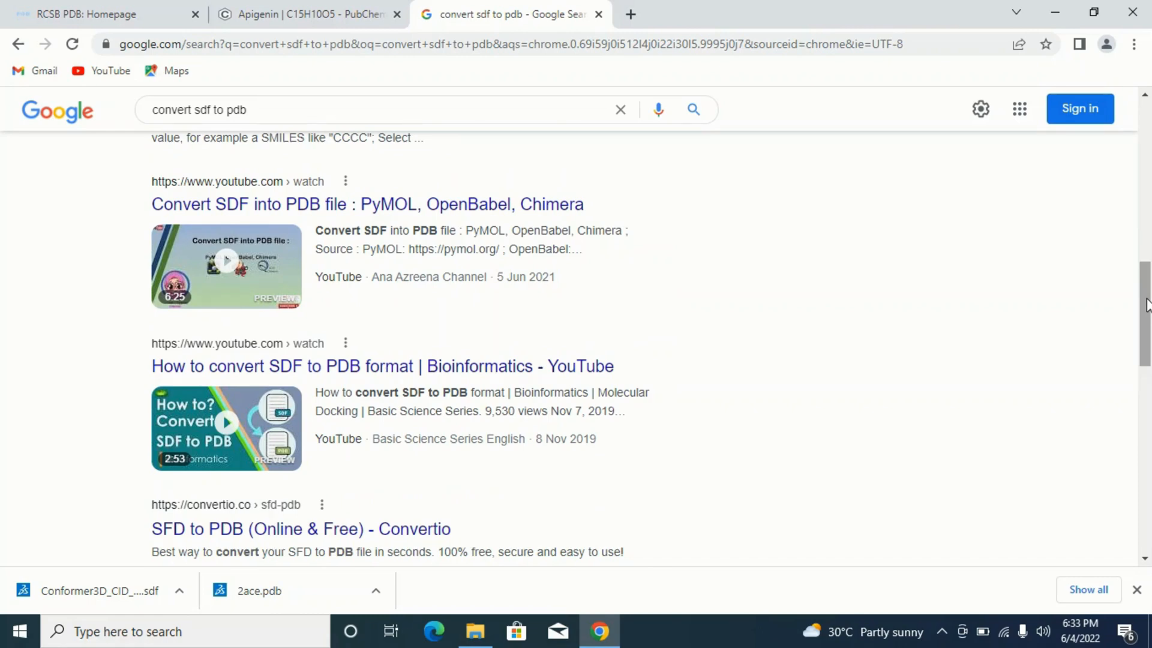
scroll(up, 3)
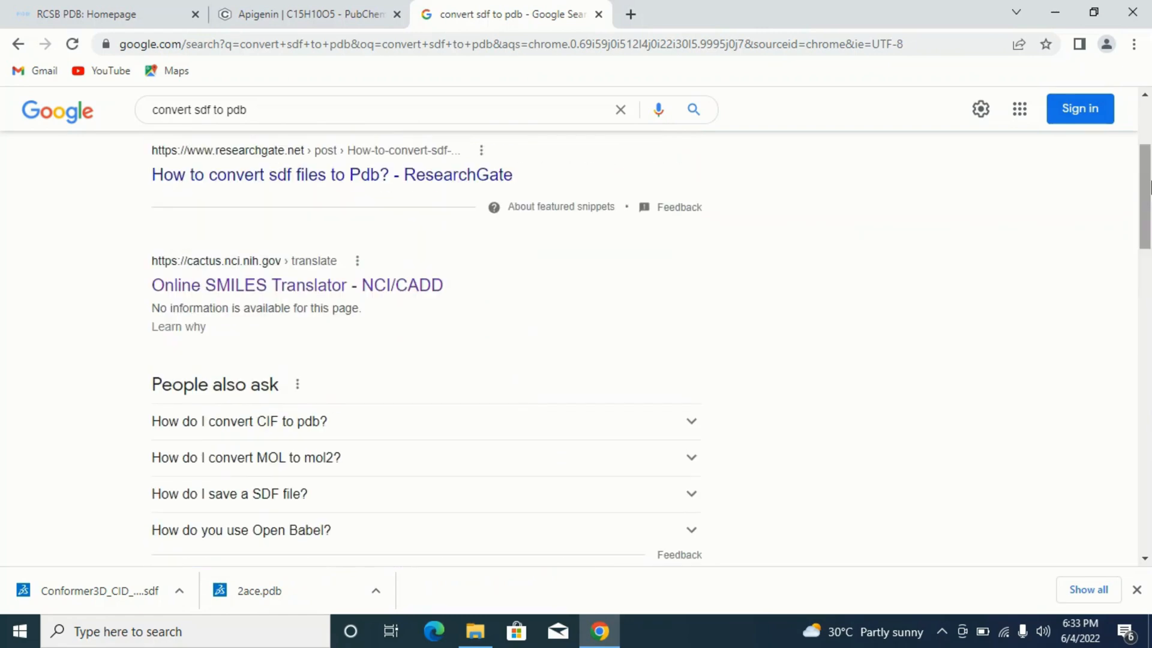
scroll(up, 3)
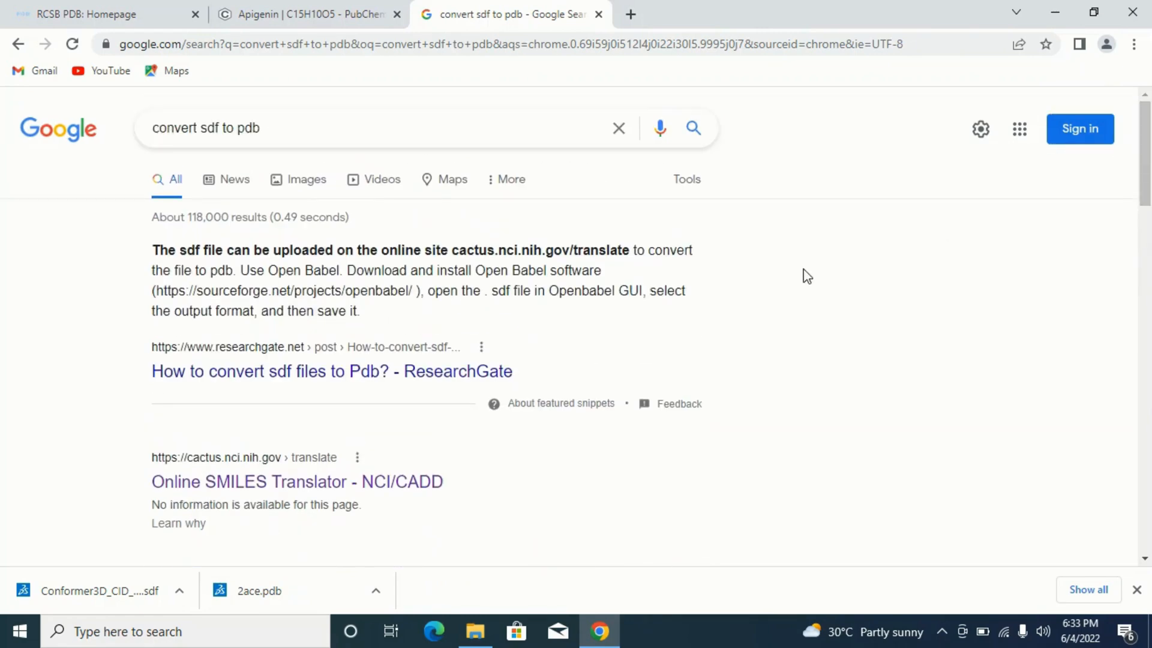
mouse_move(190, 491)
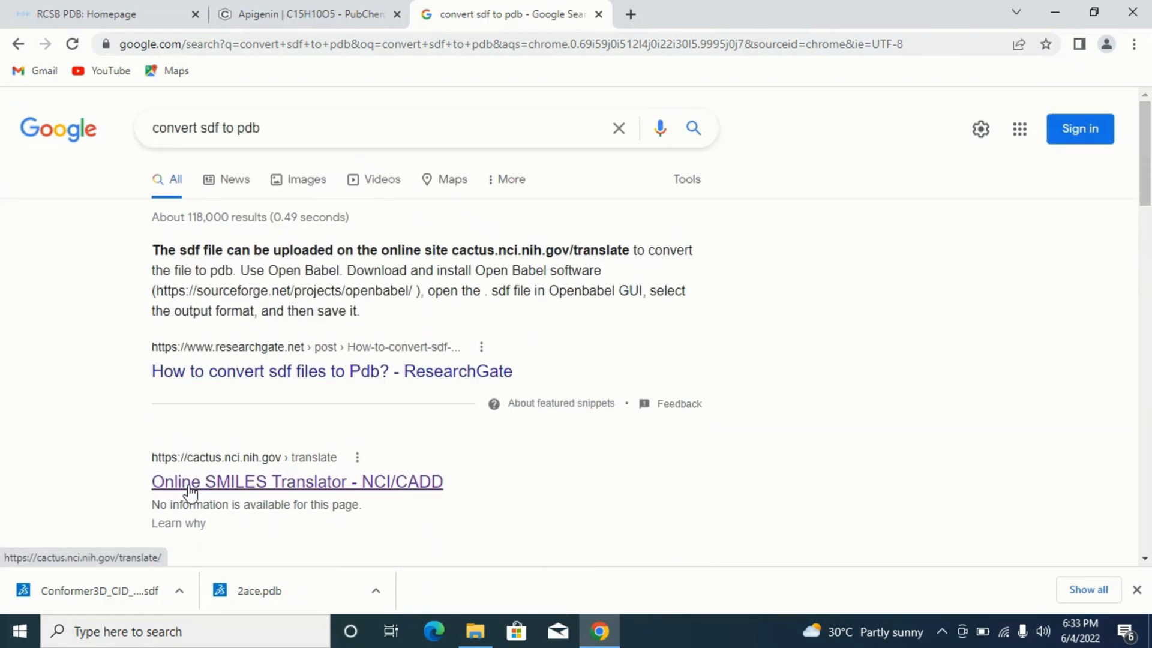
mouse_move(412, 484)
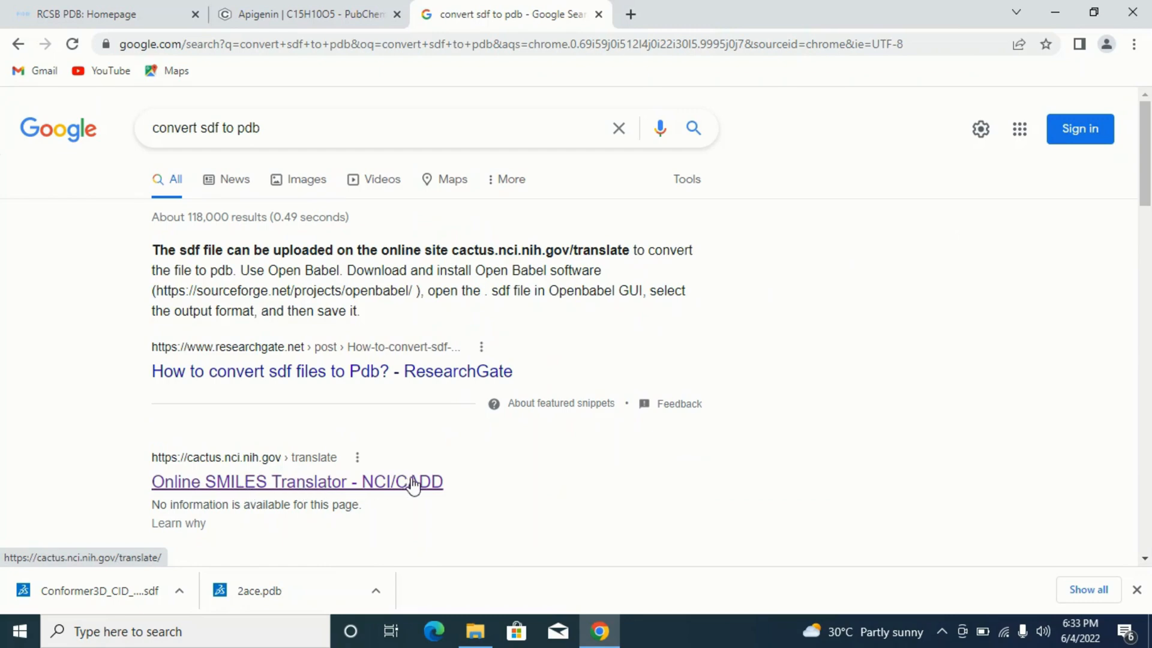
mouse_move(430, 469)
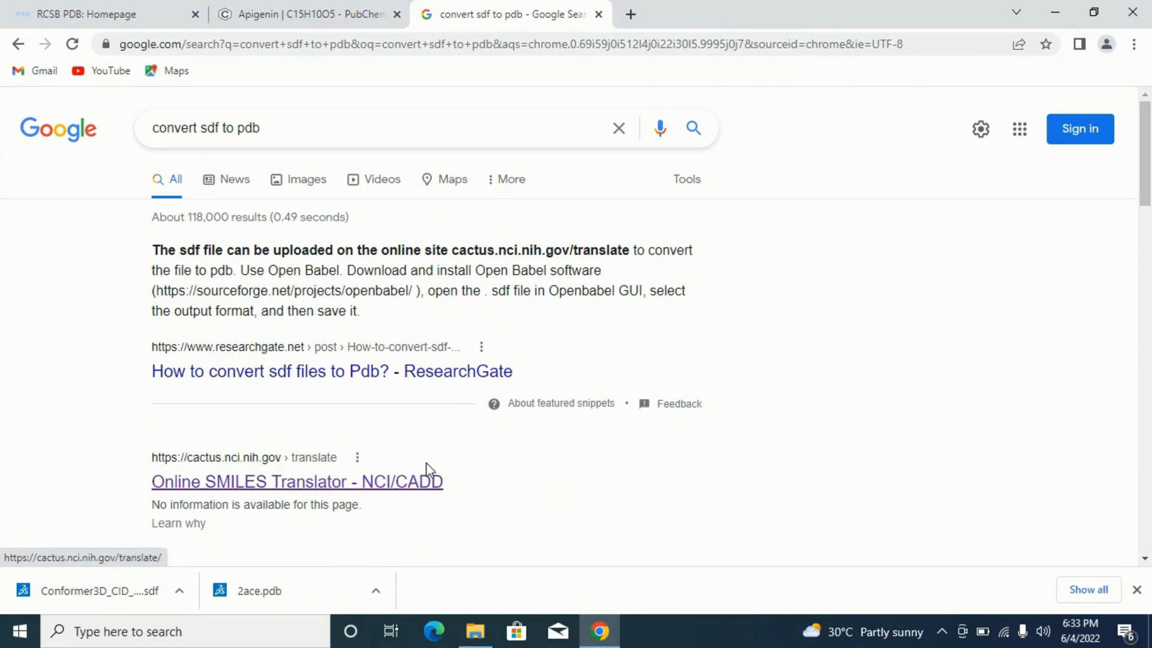
mouse_move(295, 492)
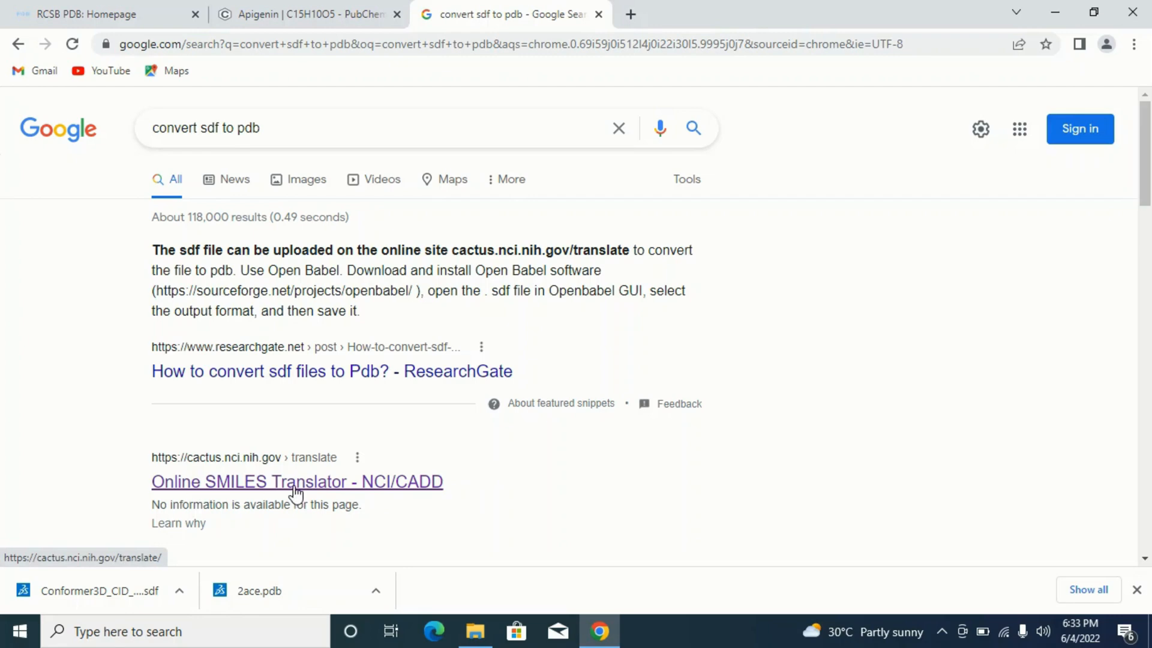
click(296, 481)
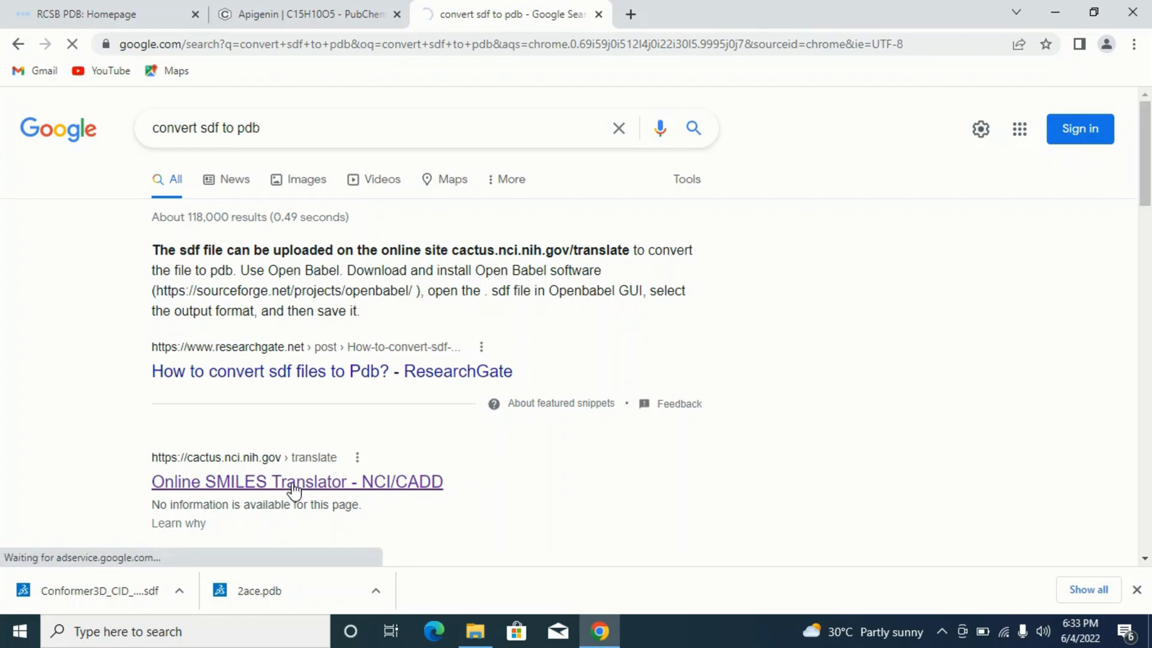
Load the cactus.nci.nih.gov/translate page and bring its input format form into view
click(297, 481)
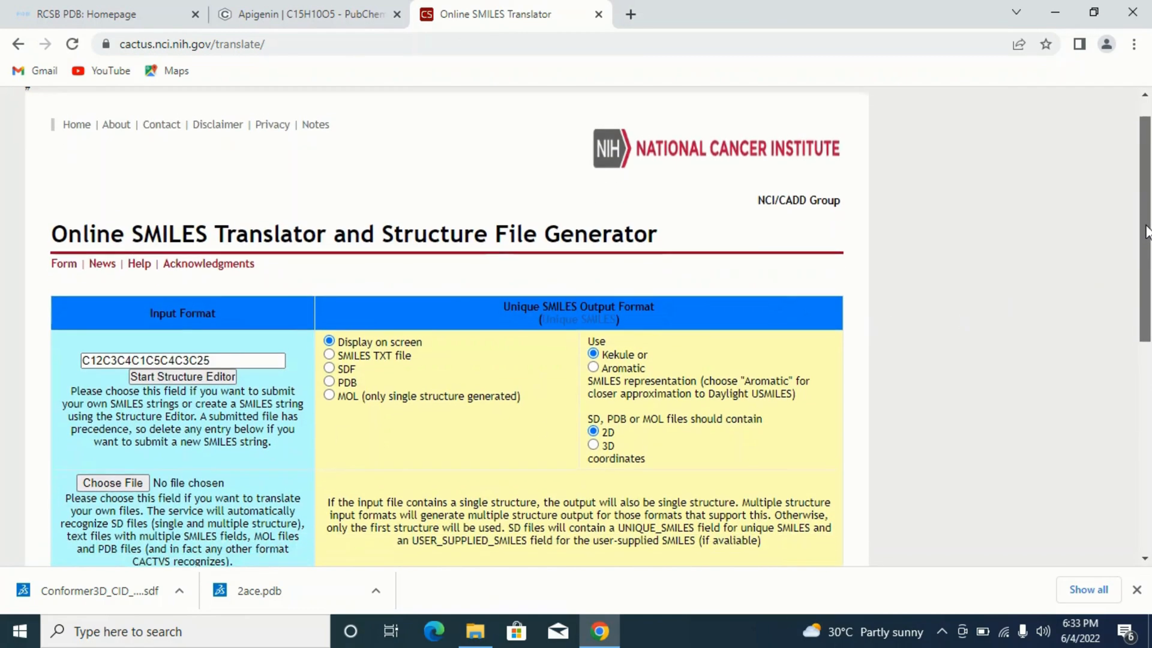
scroll(down, 3)
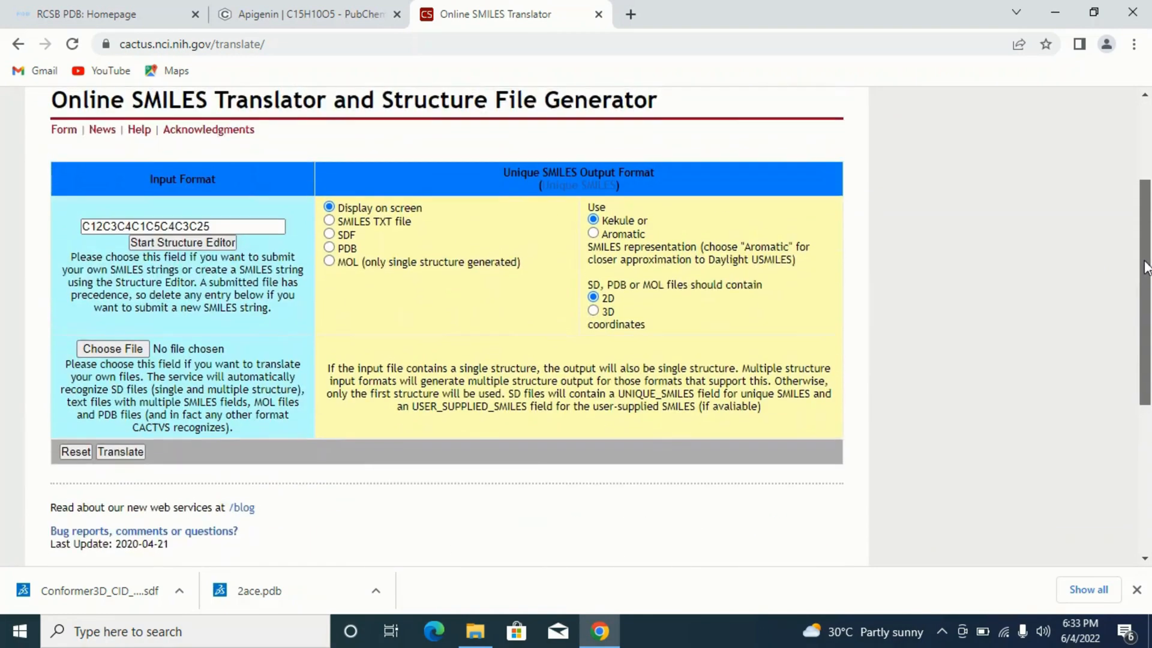
scroll(up, 3)
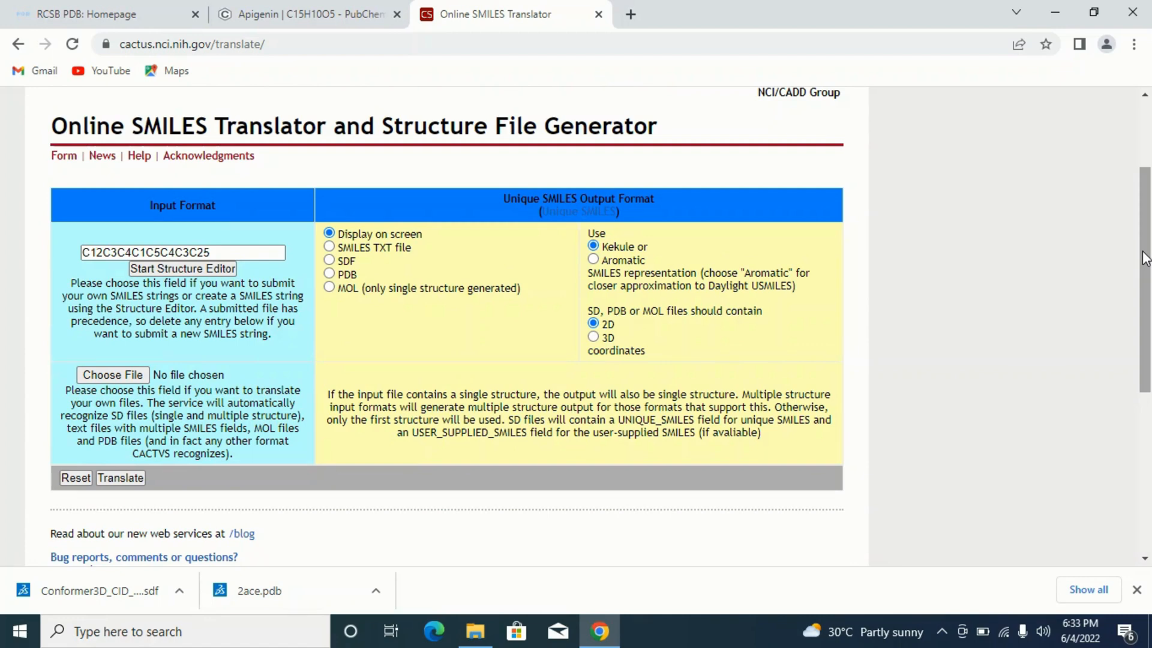
mouse_move(175, 301)
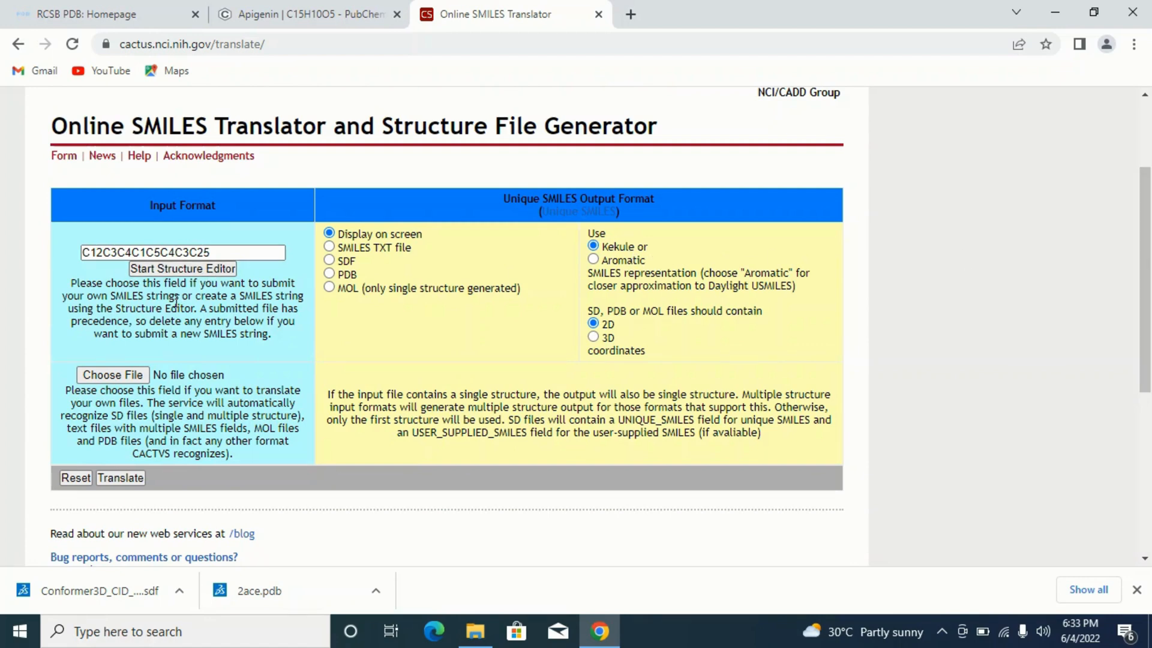
mouse_move(101, 365)
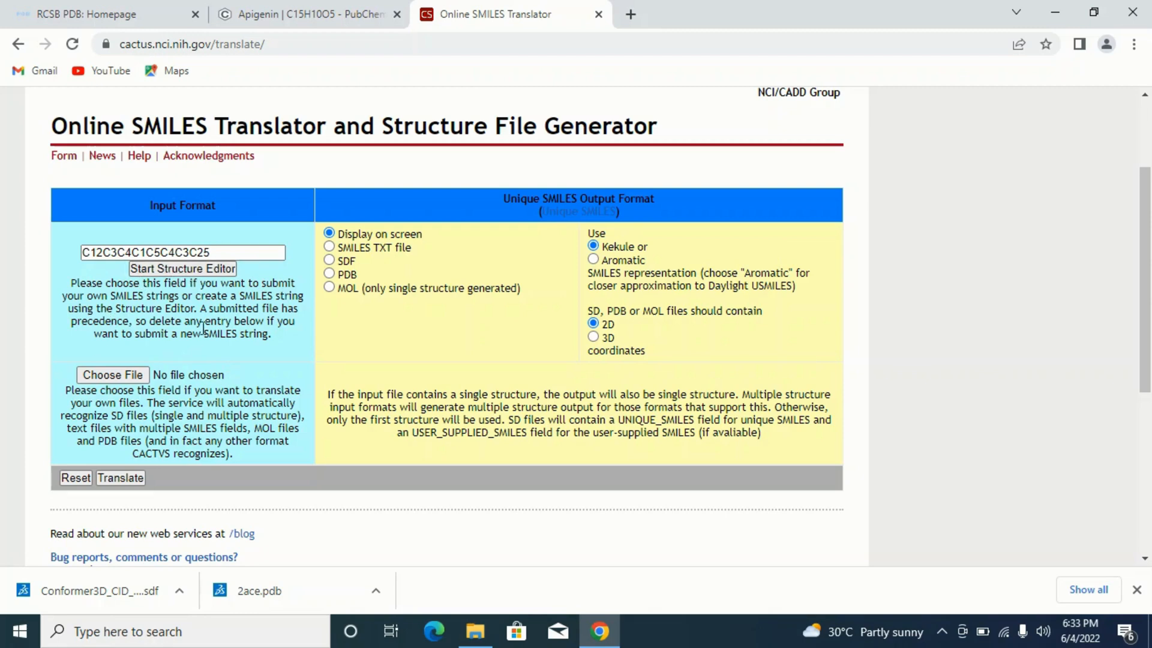
mouse_move(110, 391)
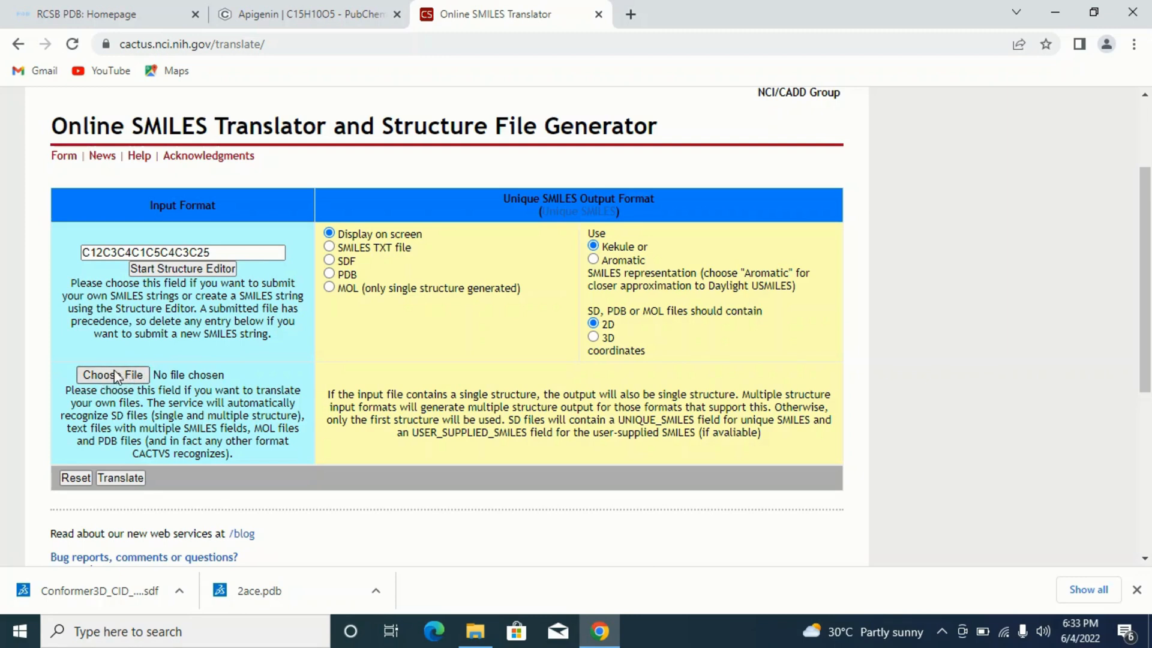
mouse_move(112, 374)
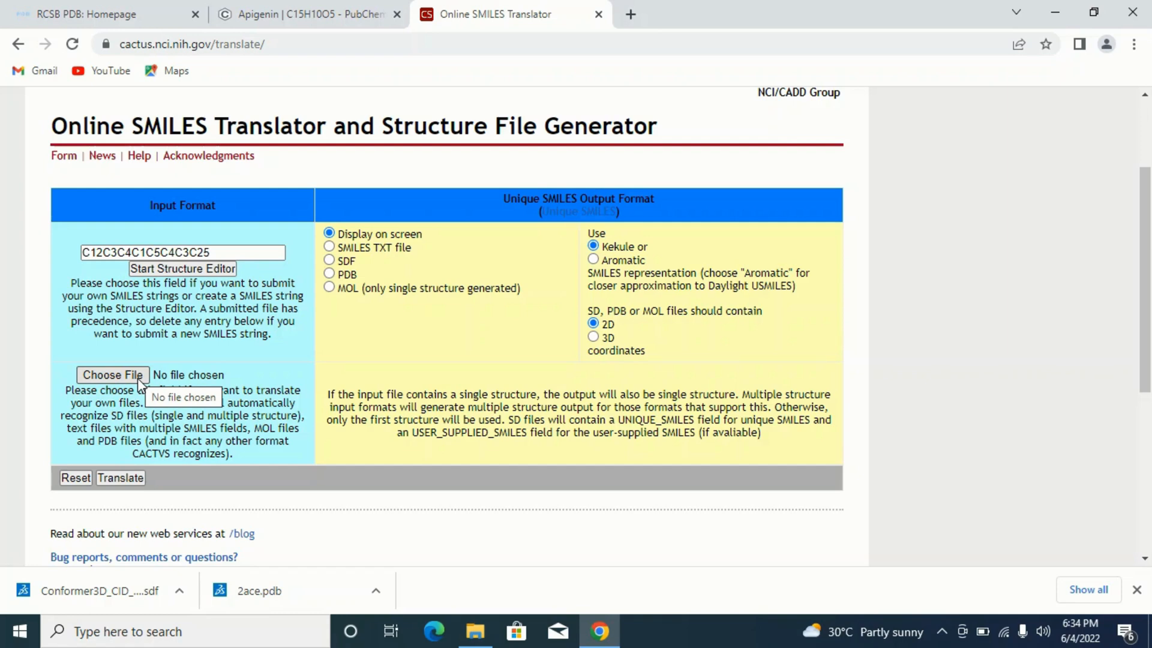
mouse_move(114, 378)
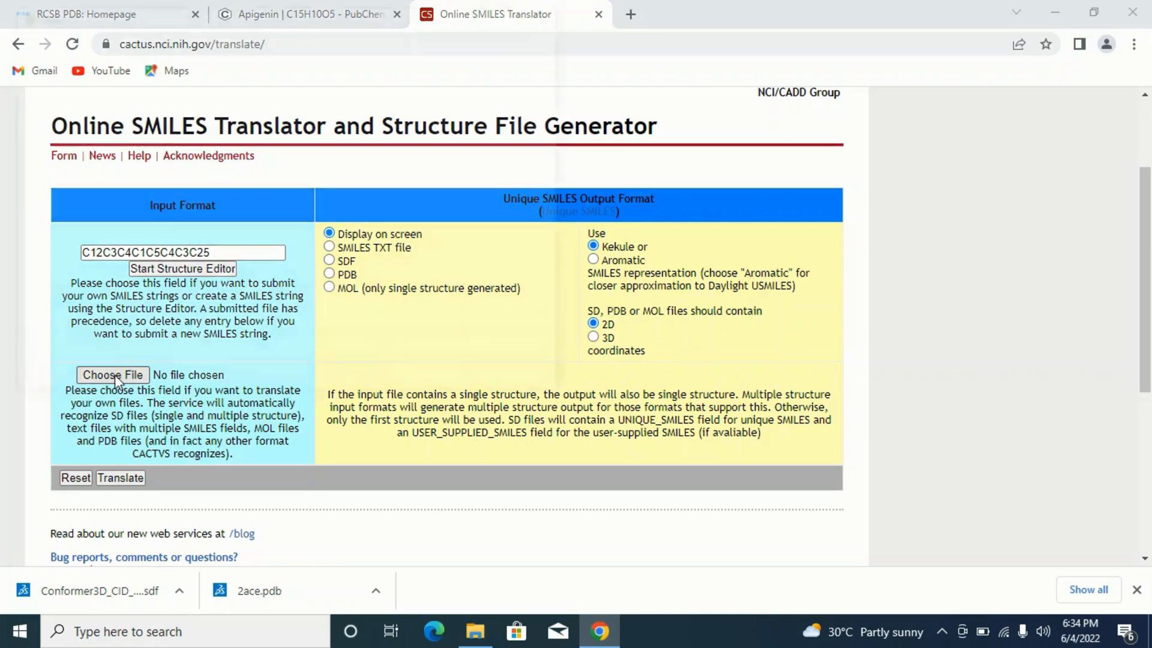
Attach Conformer3D_CID_5280443.sdf from Downloads as the input structure file
click(113, 375)
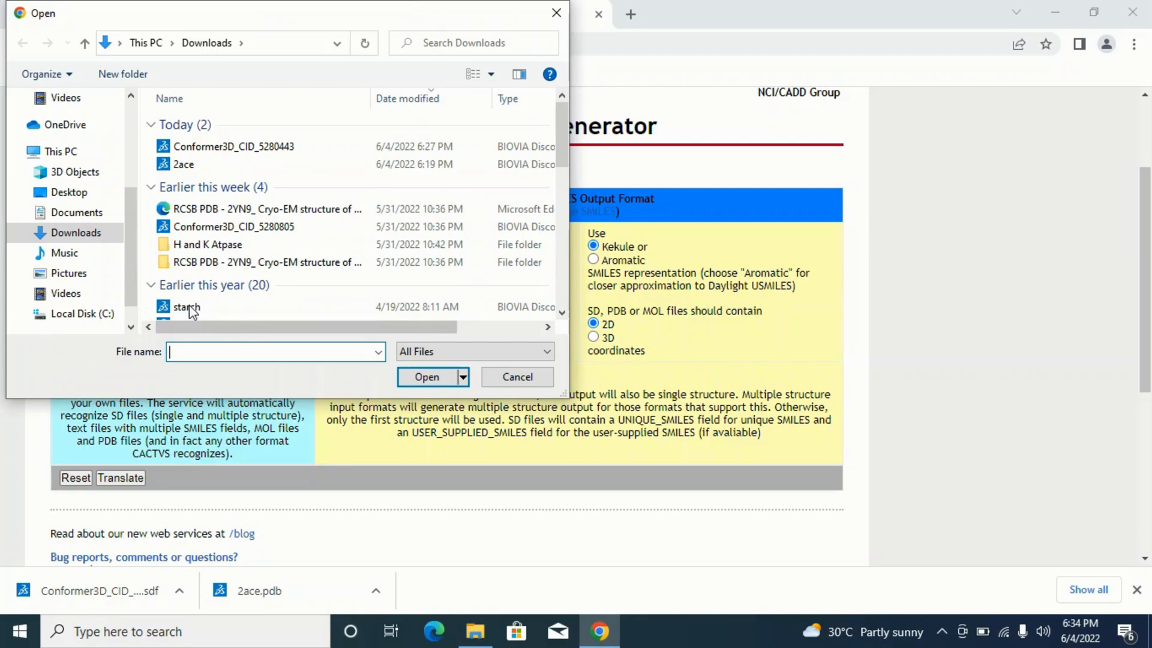
mouse_move(234, 301)
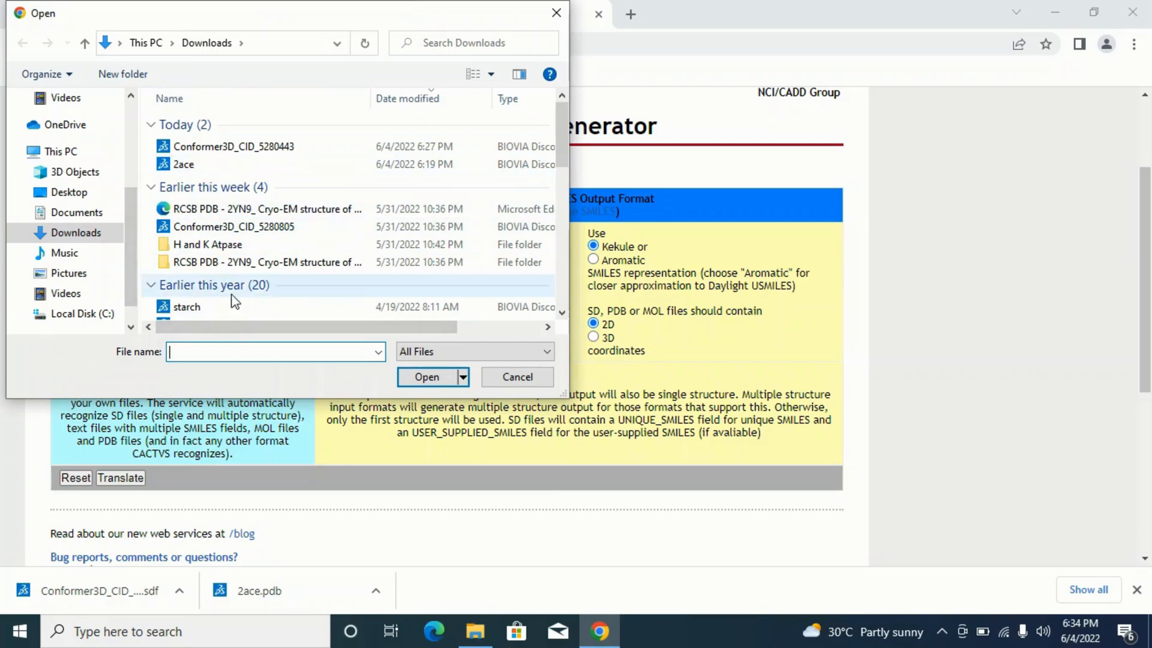
mouse_move(234, 146)
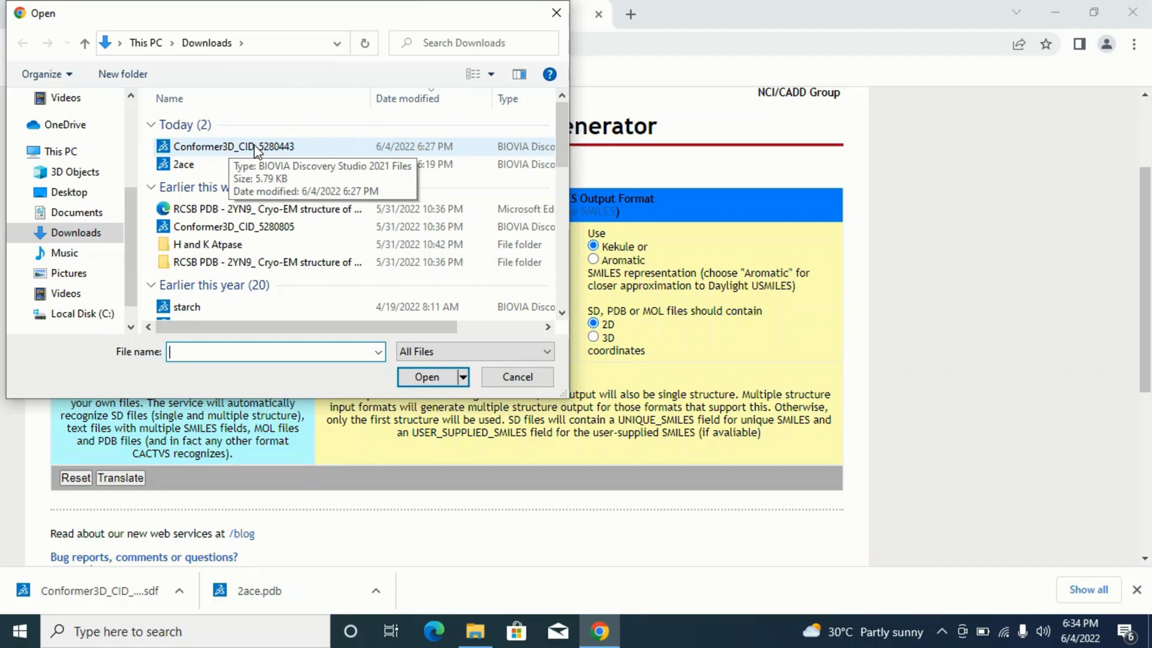
click(233, 147)
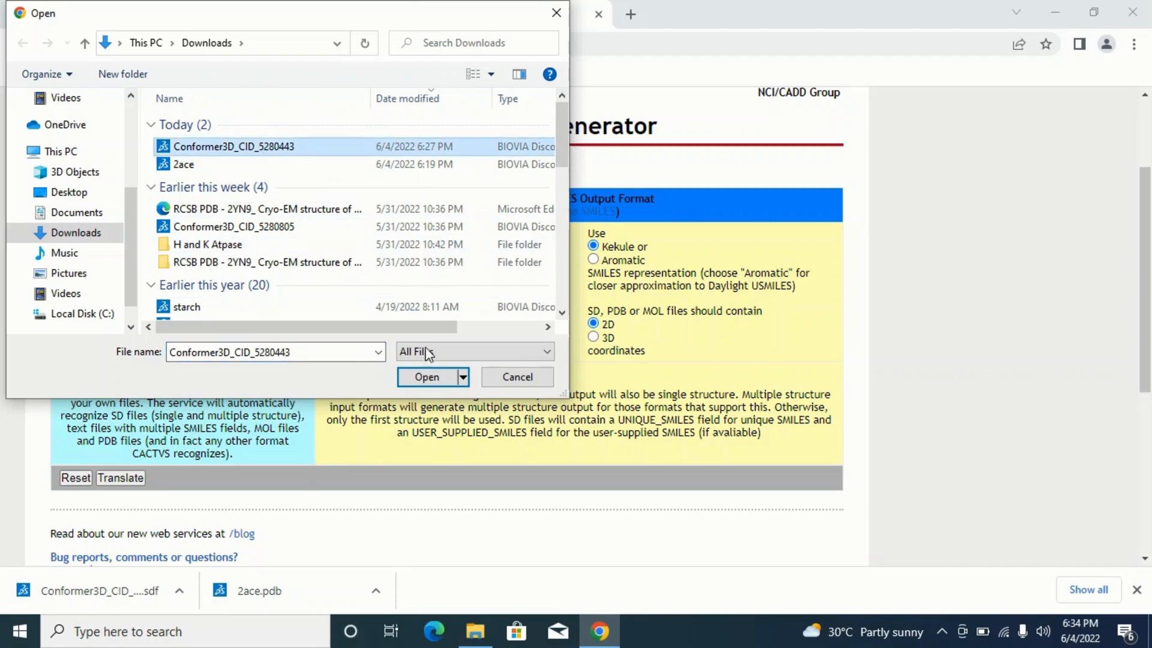
click(426, 376)
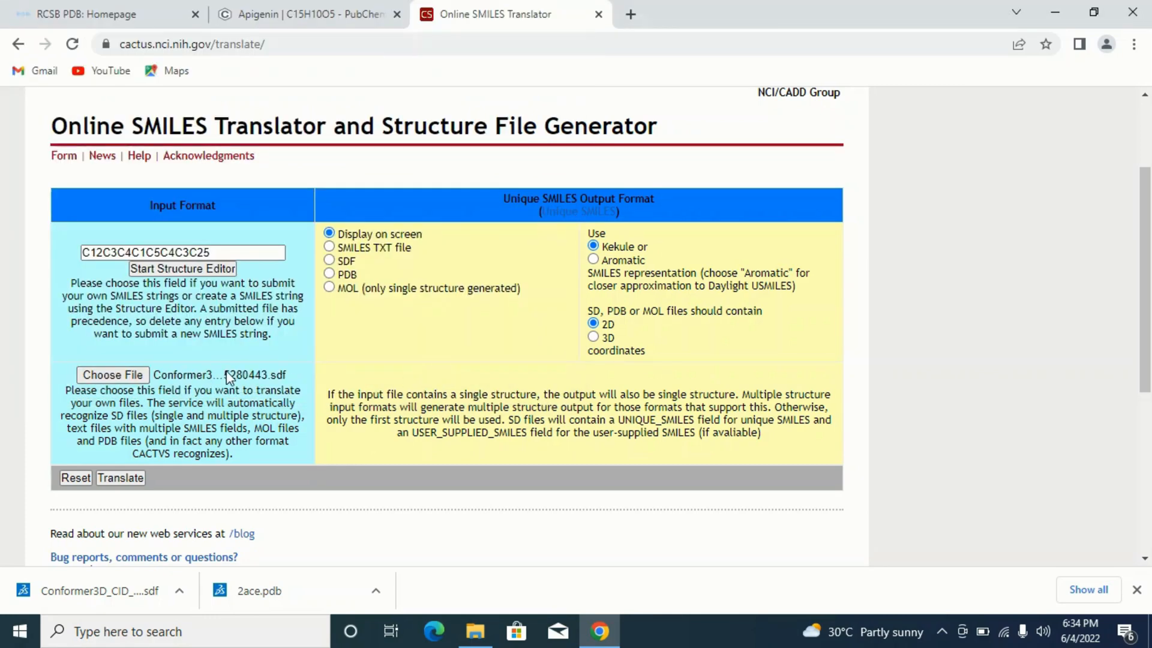
mouse_move(224, 382)
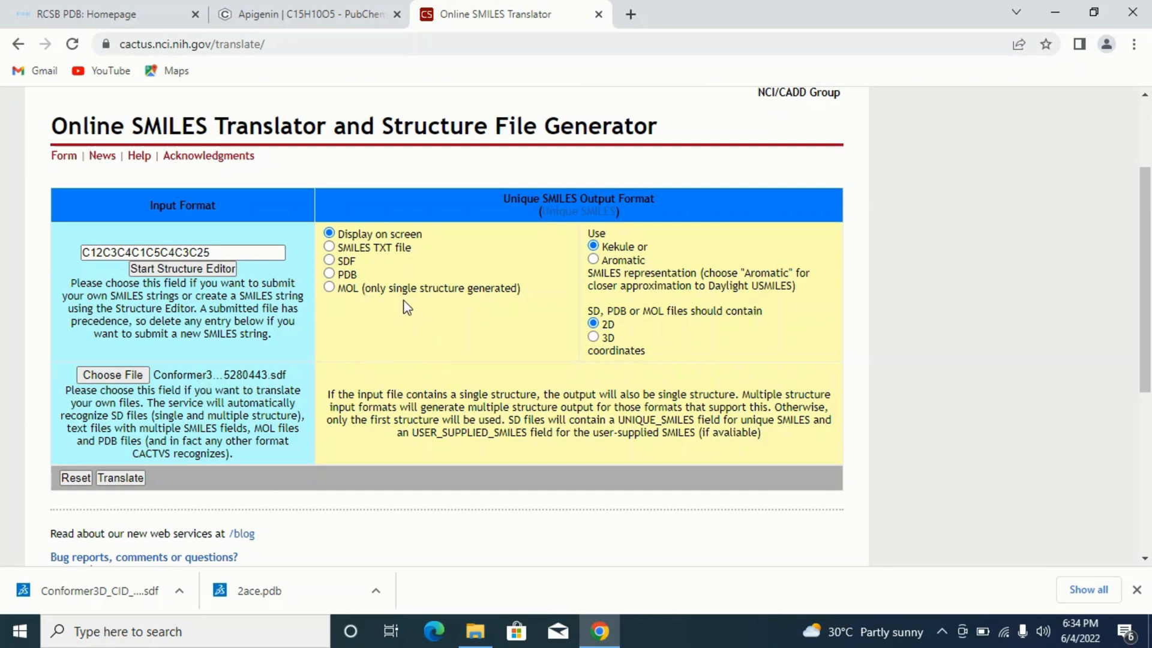
mouse_move(356, 236)
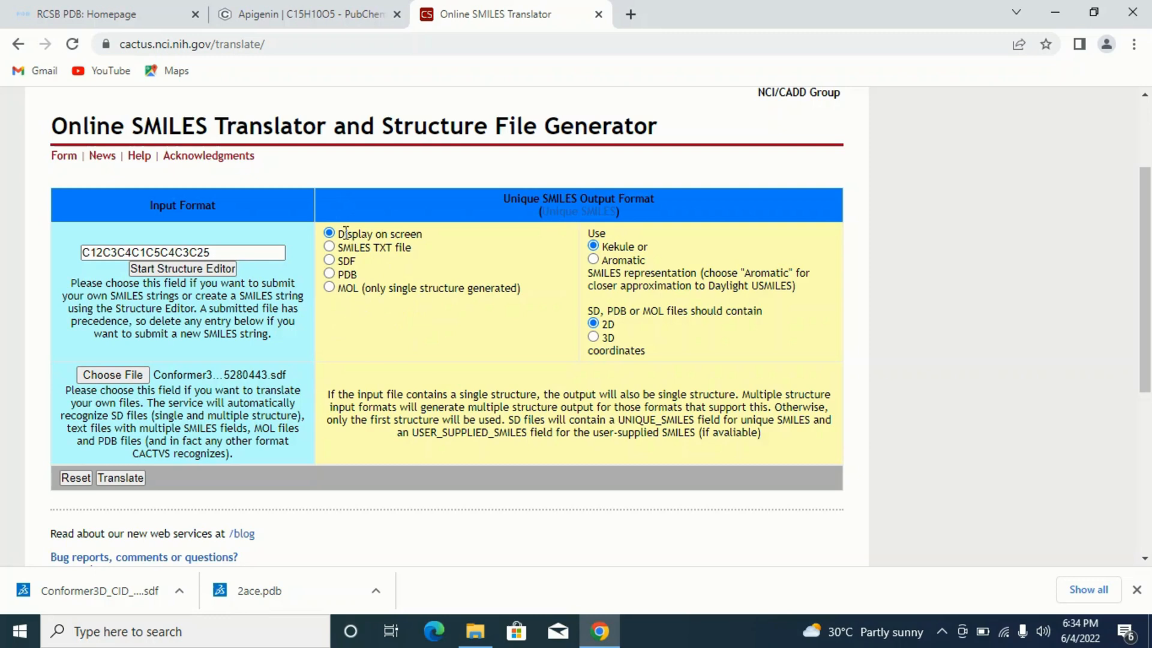
mouse_move(367, 276)
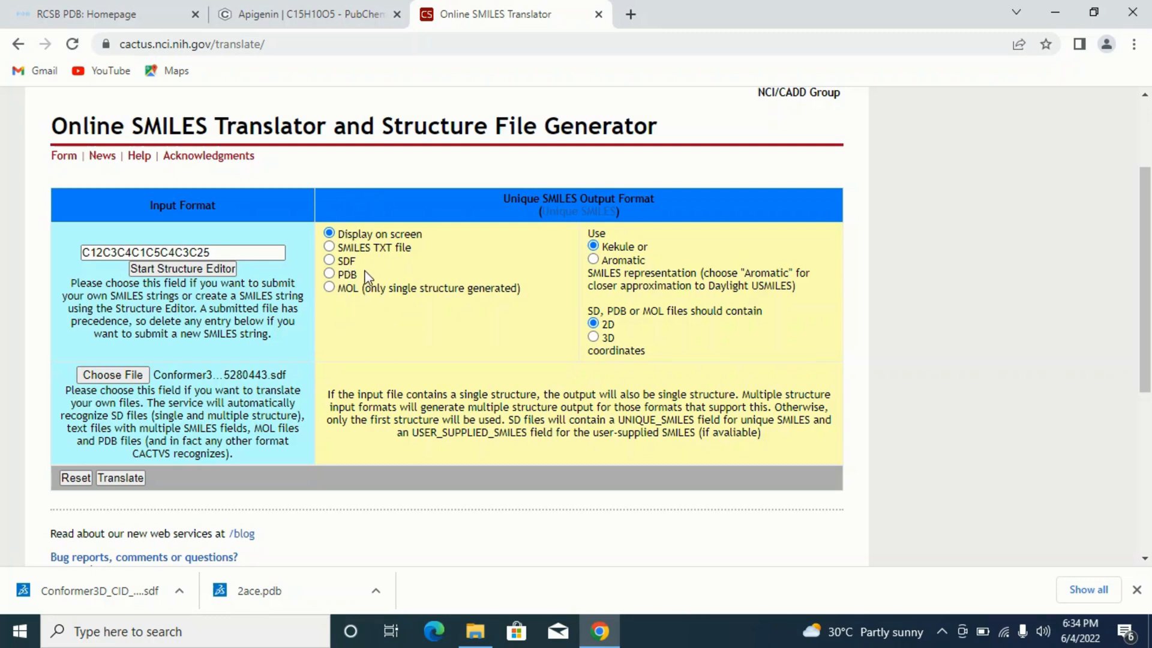
mouse_move(367, 193)
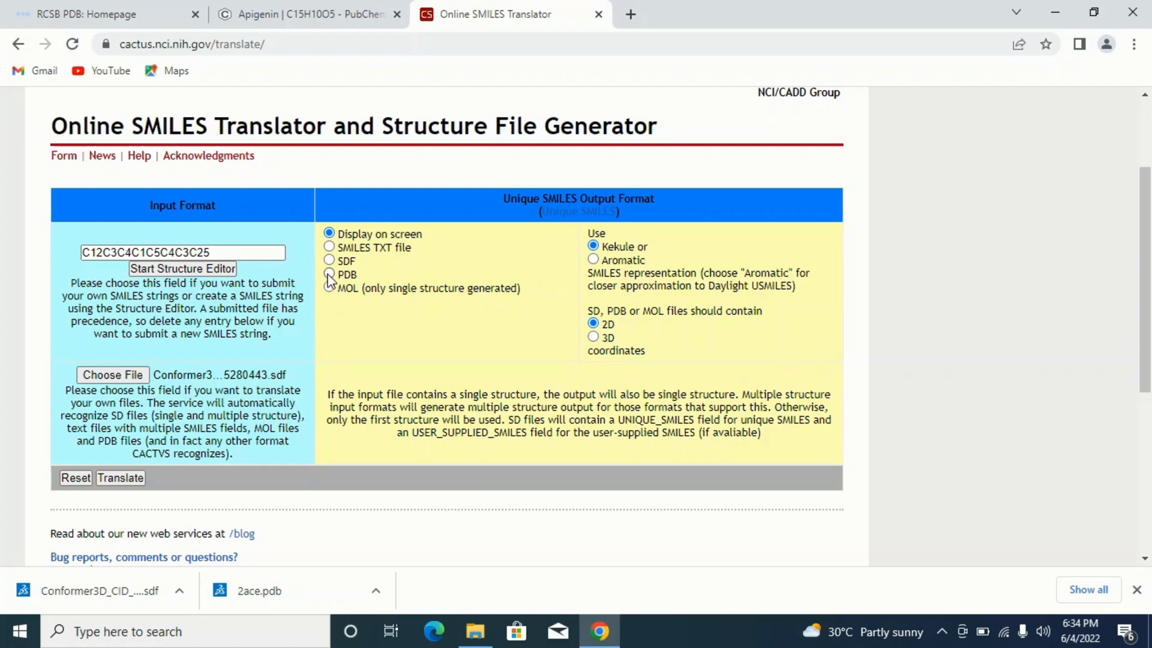
Choose PDB as the output format with 3D coordinates
click(329, 274)
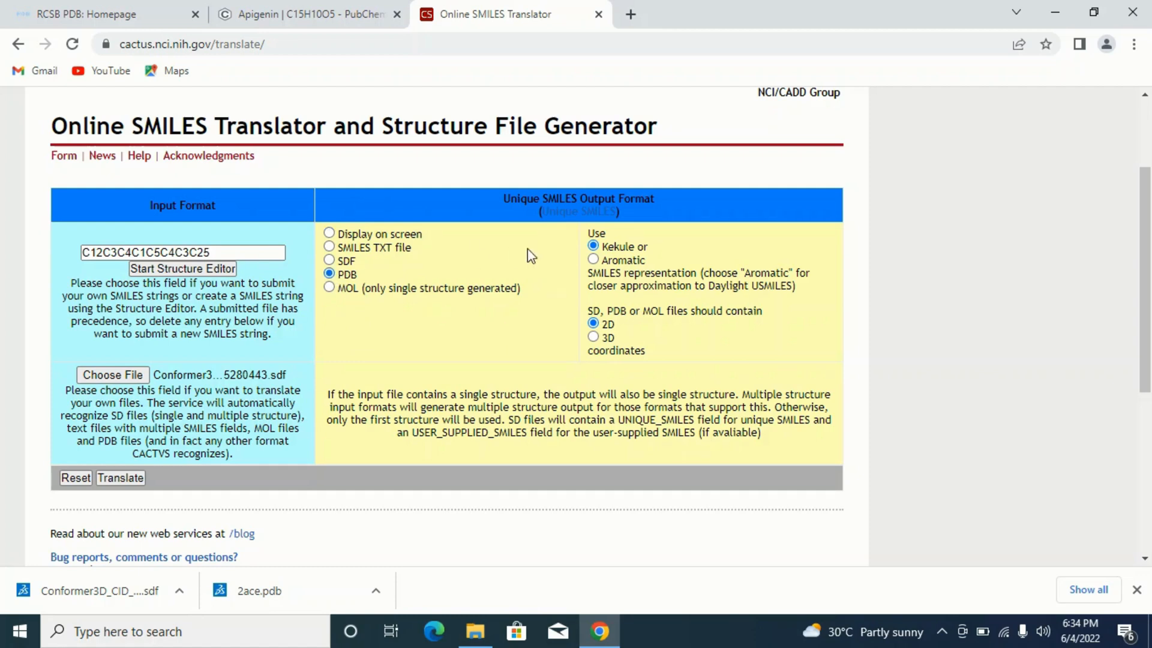
mouse_move(596, 232)
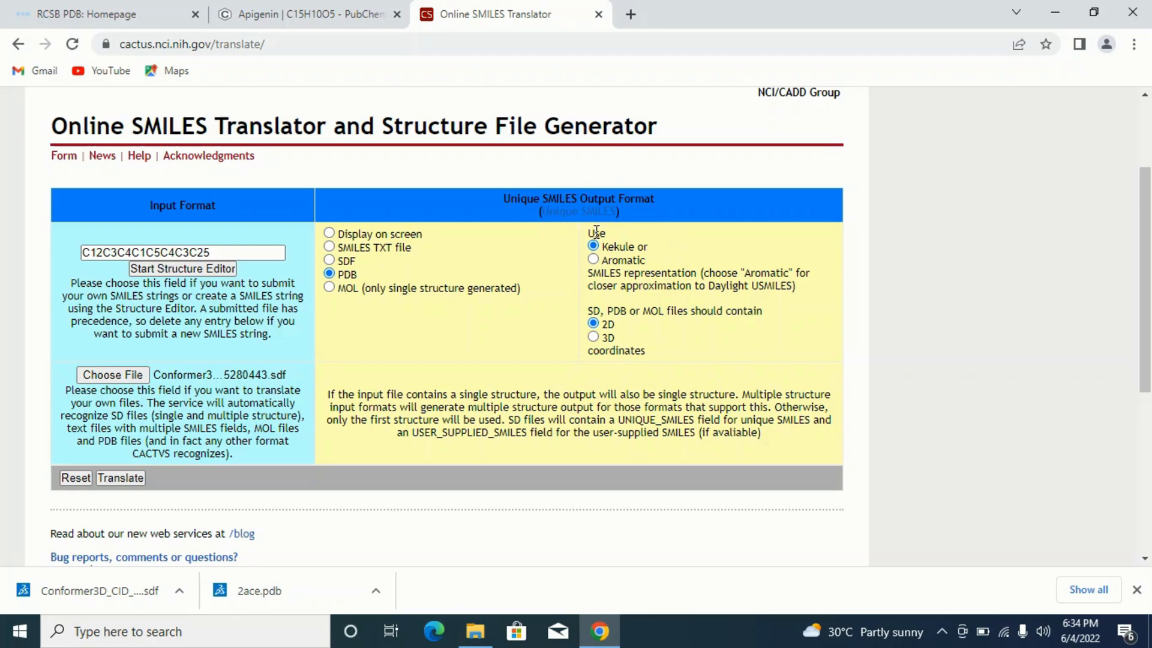
mouse_move(620, 259)
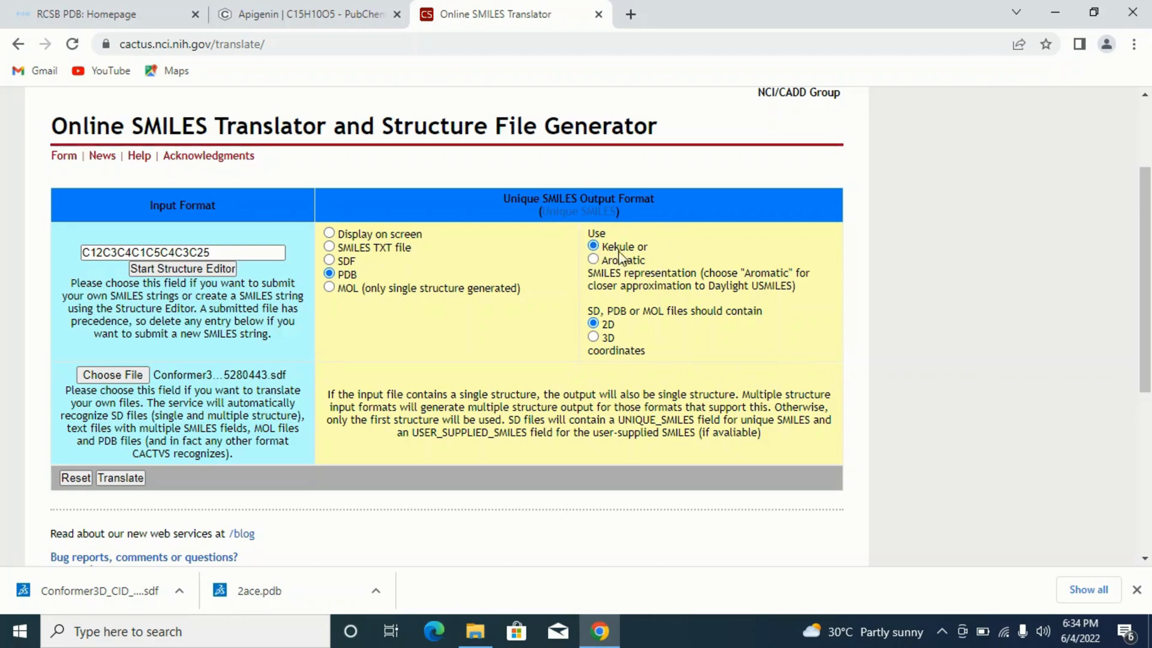
mouse_move(593, 323)
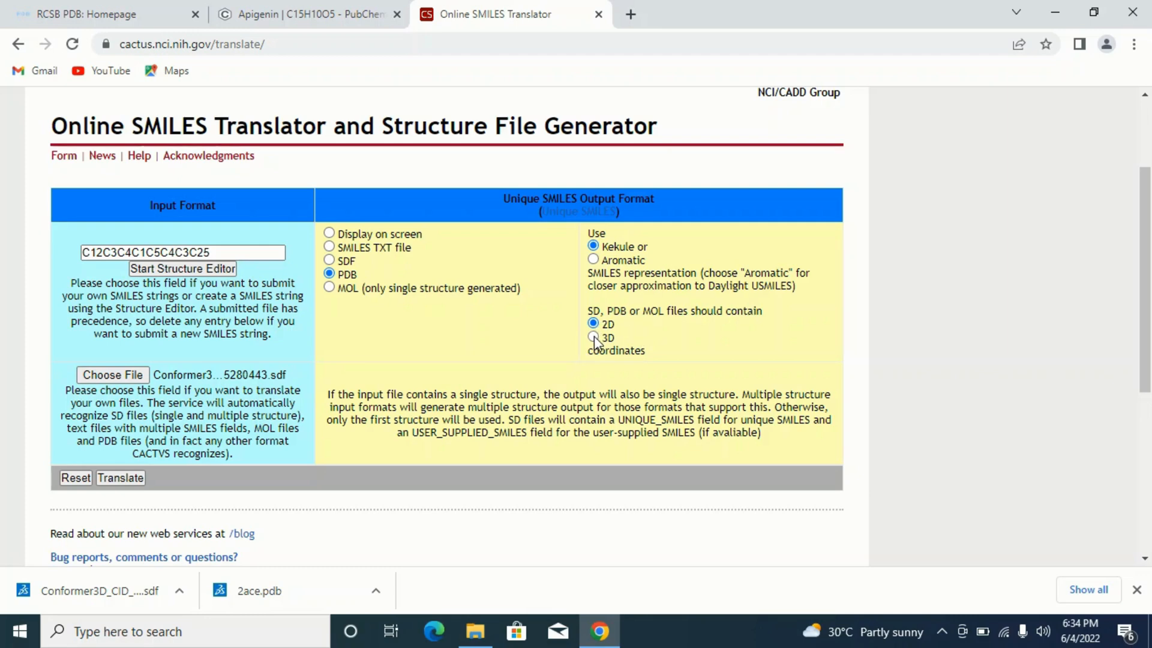
click(593, 337)
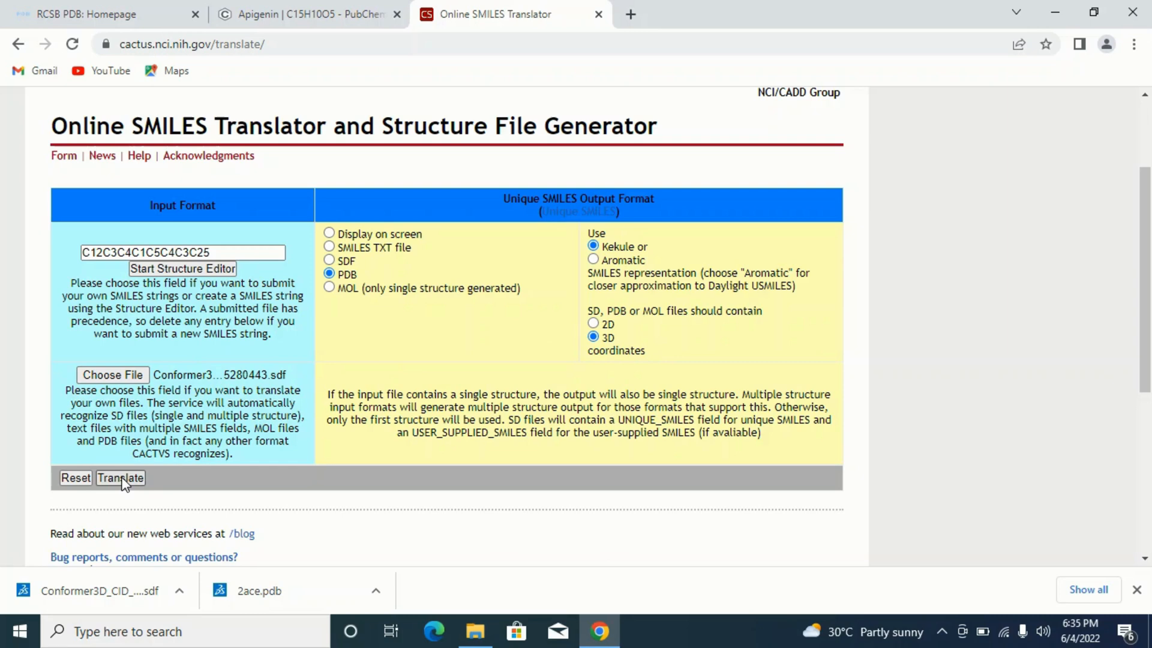
Translate the SDF and download the resulting tclcactvs000fbLOLz.pdb file
click(119, 477)
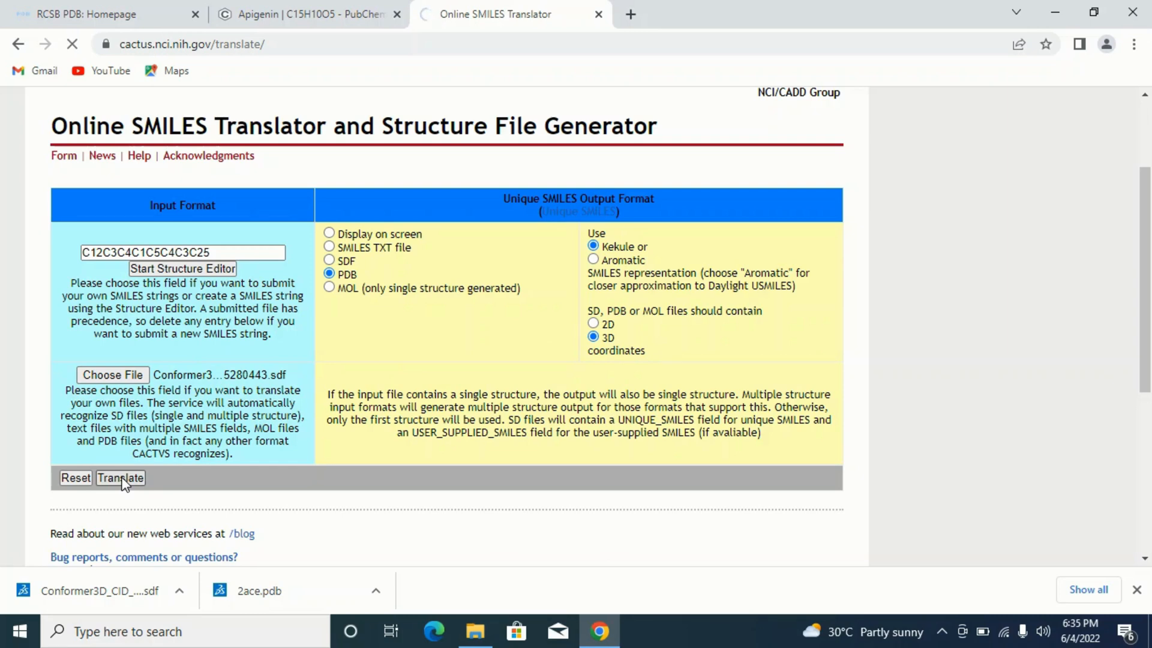
click(120, 478)
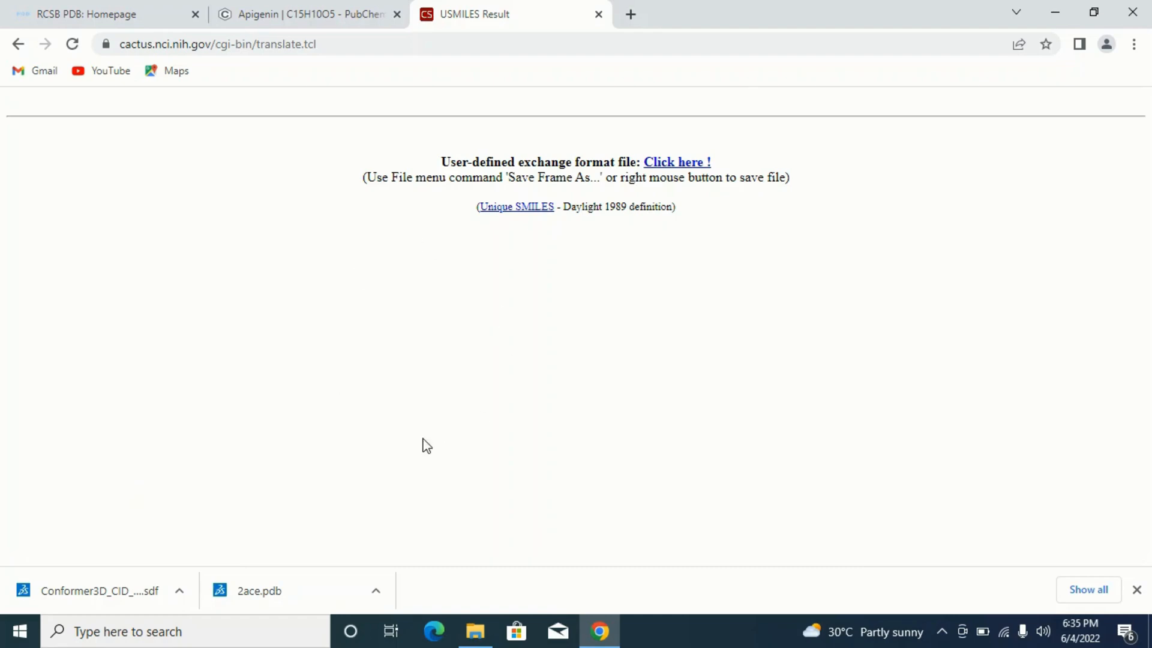
mouse_move(454, 227)
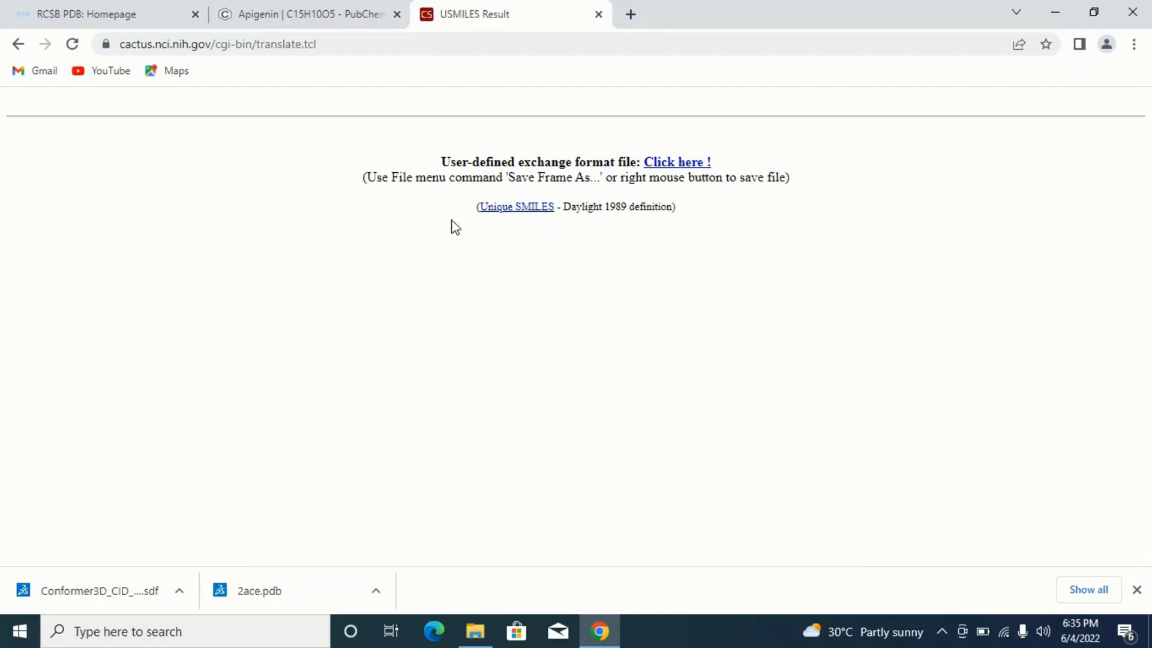
mouse_move(470, 280)
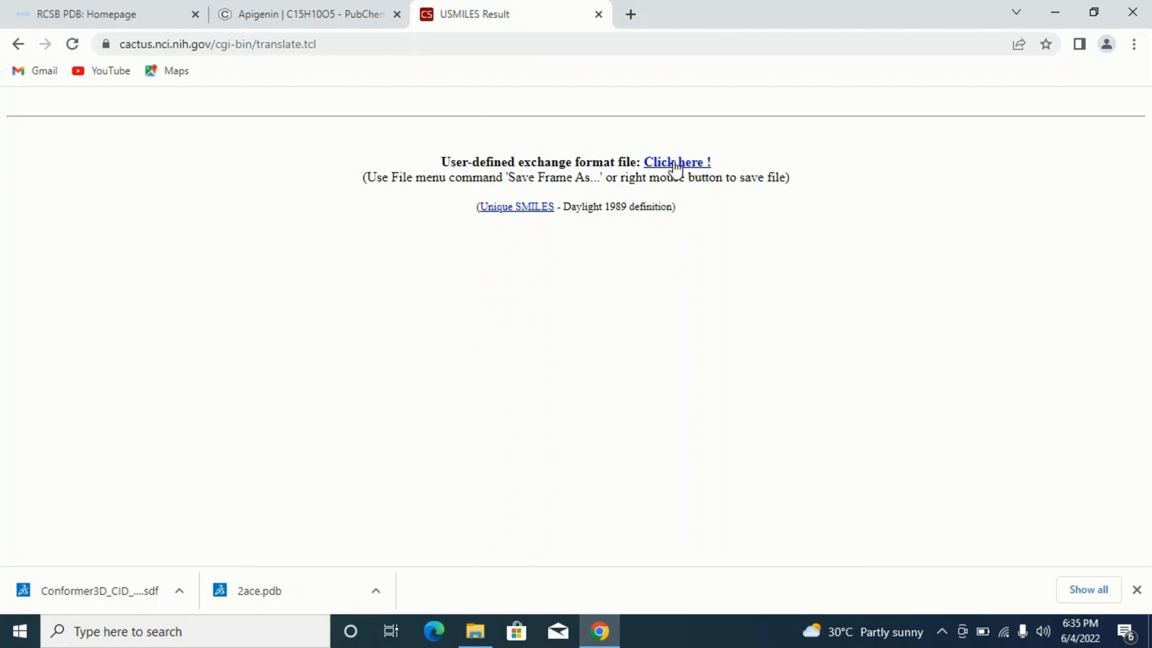
mouse_move(676, 163)
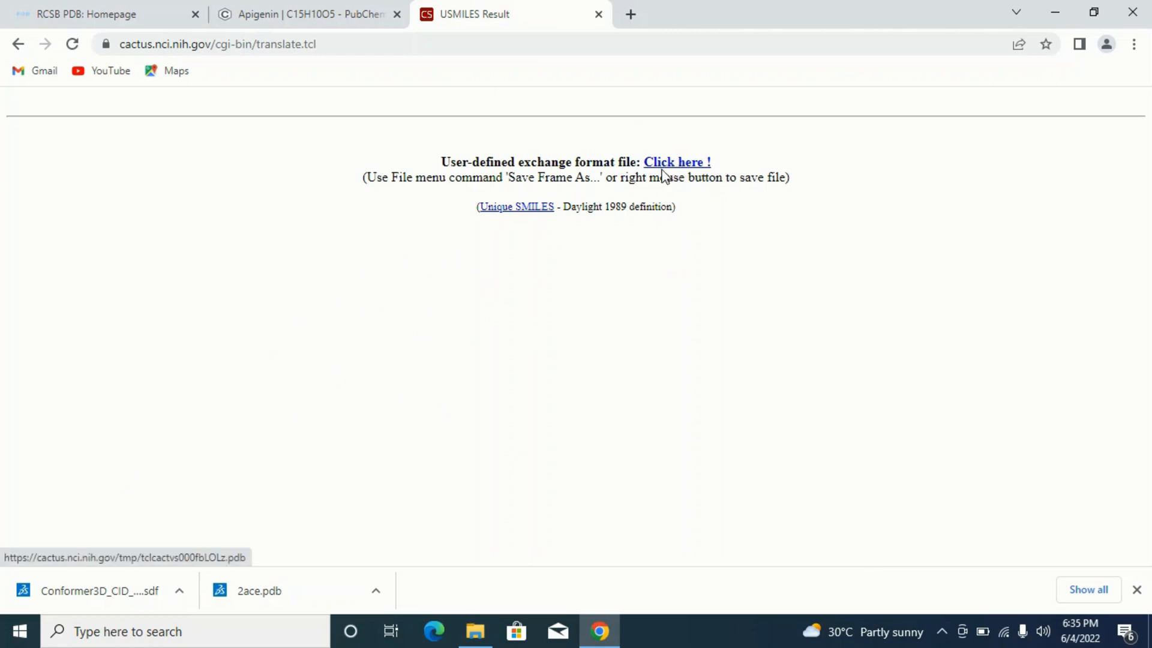
mouse_move(696, 223)
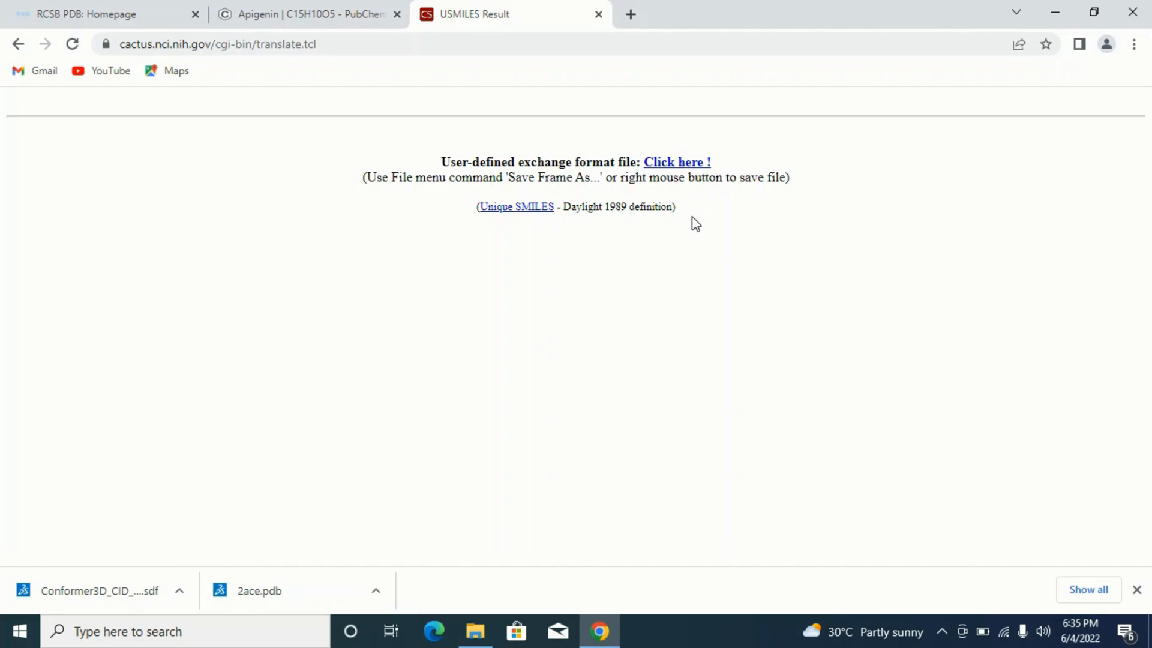
mouse_move(676, 161)
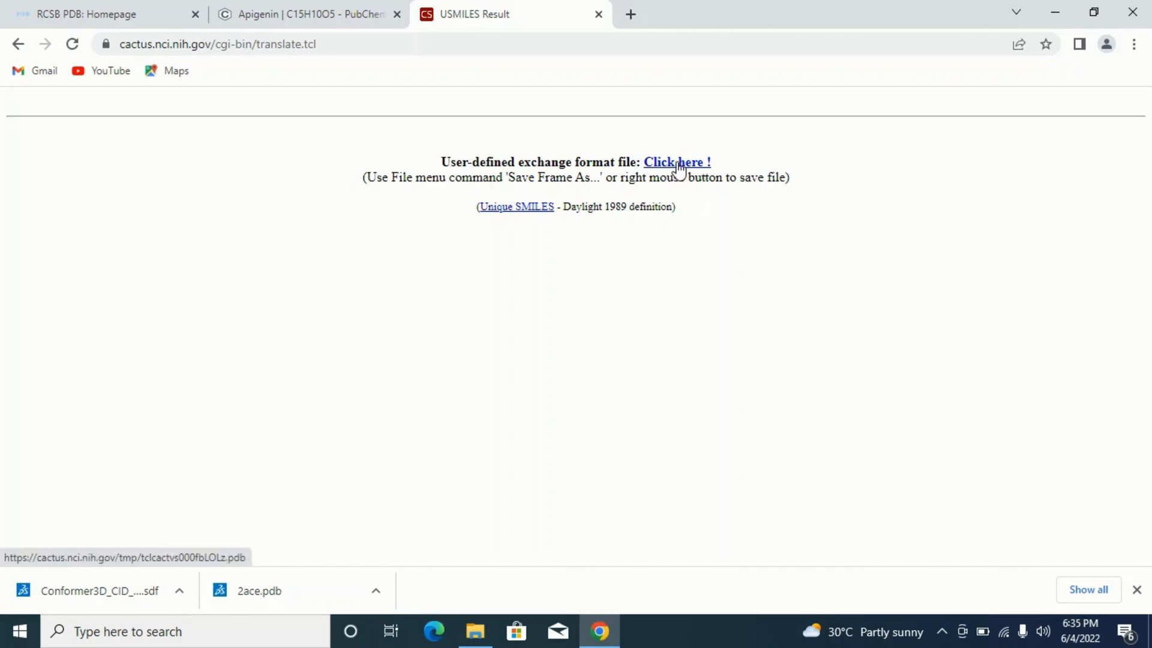
click(675, 161)
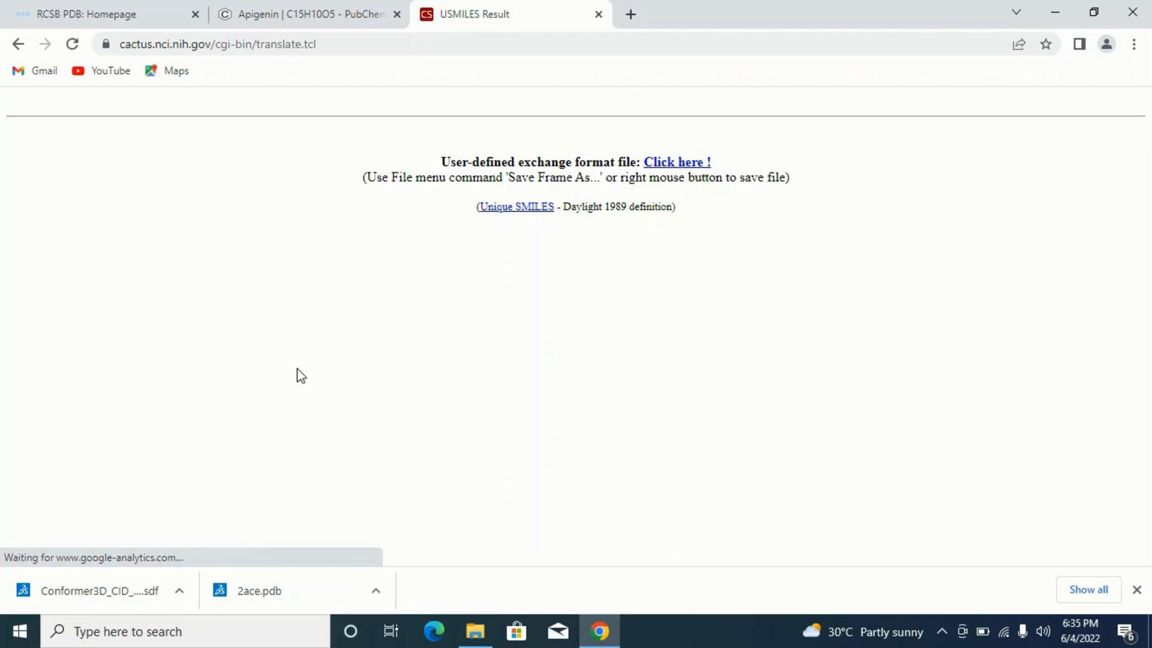
click(675, 162)
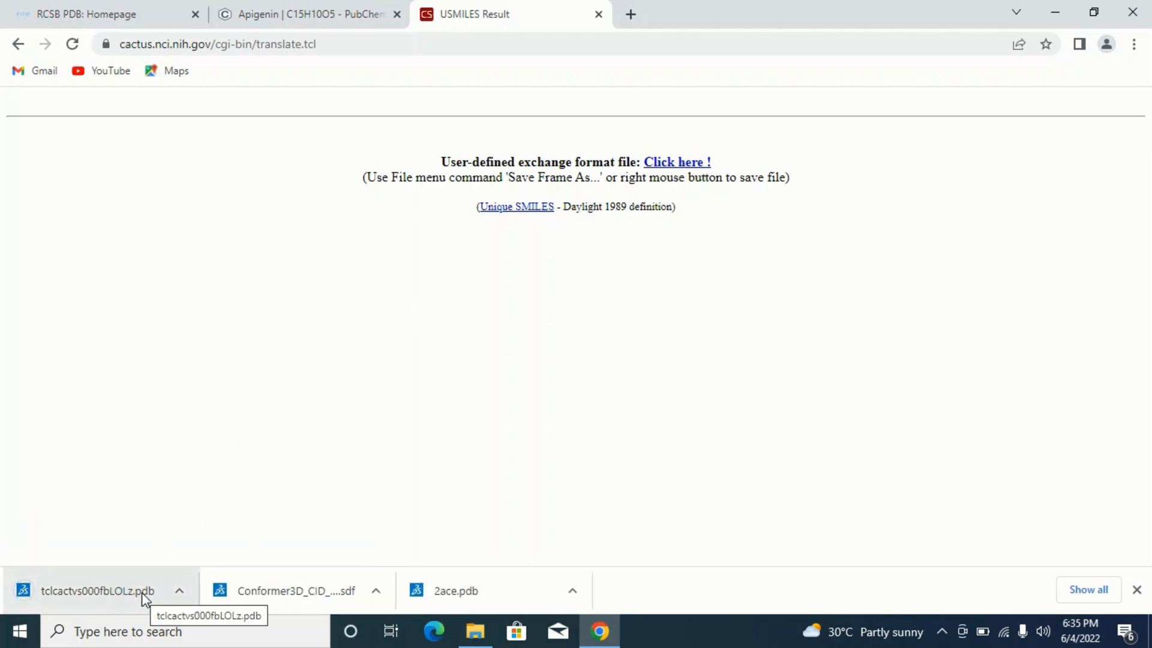
mouse_move(70, 602)
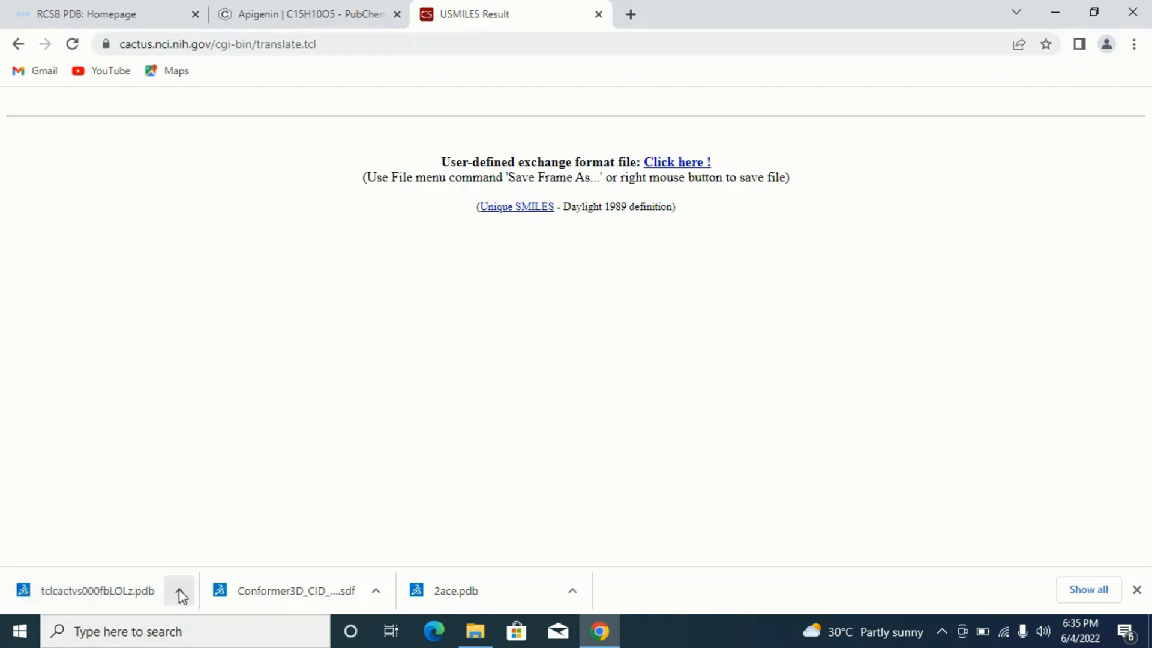
Show the downloaded tclcactvs000fbLOLz.pdb in its Downloads folder
click(180, 590)
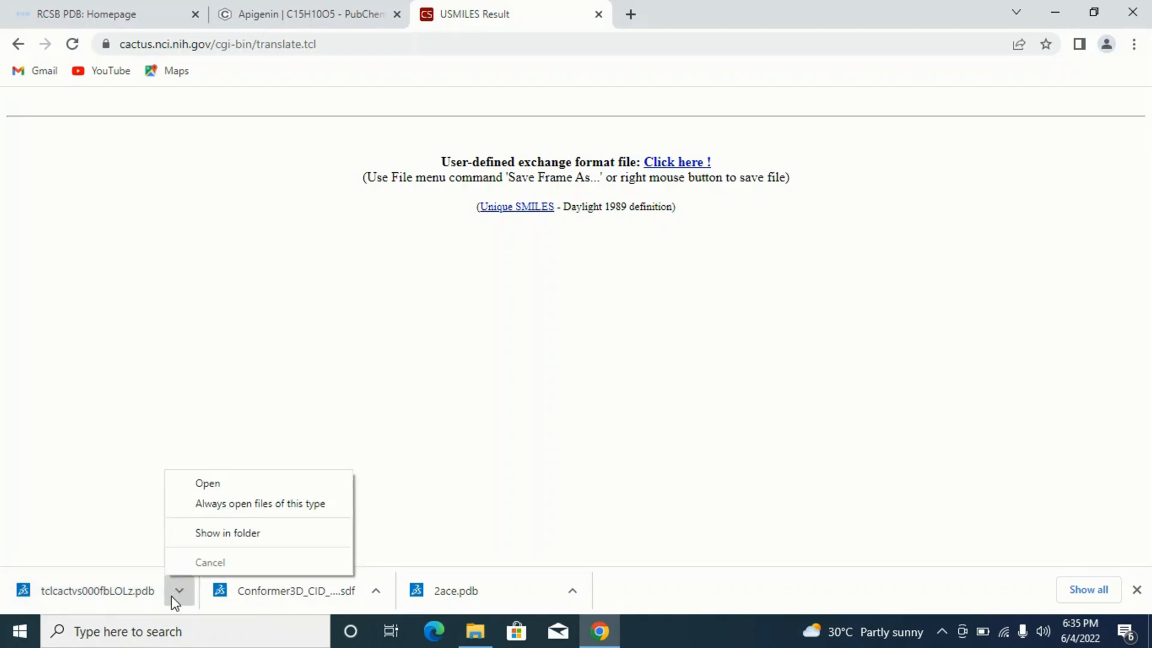
mouse_move(272, 539)
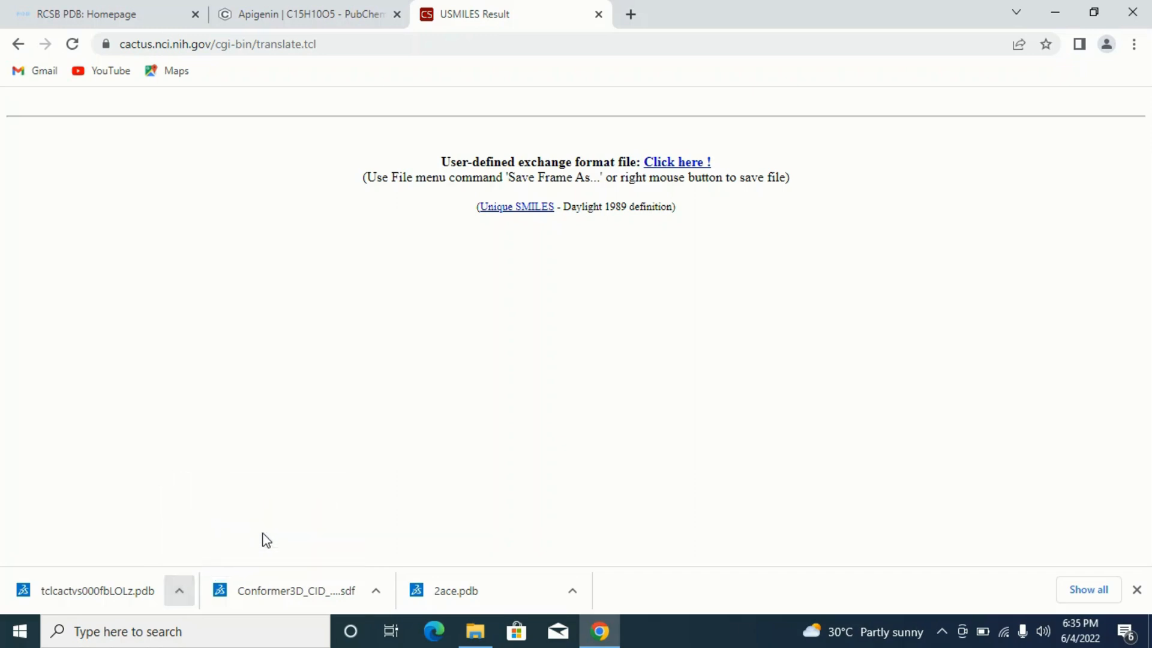
click(475, 631)
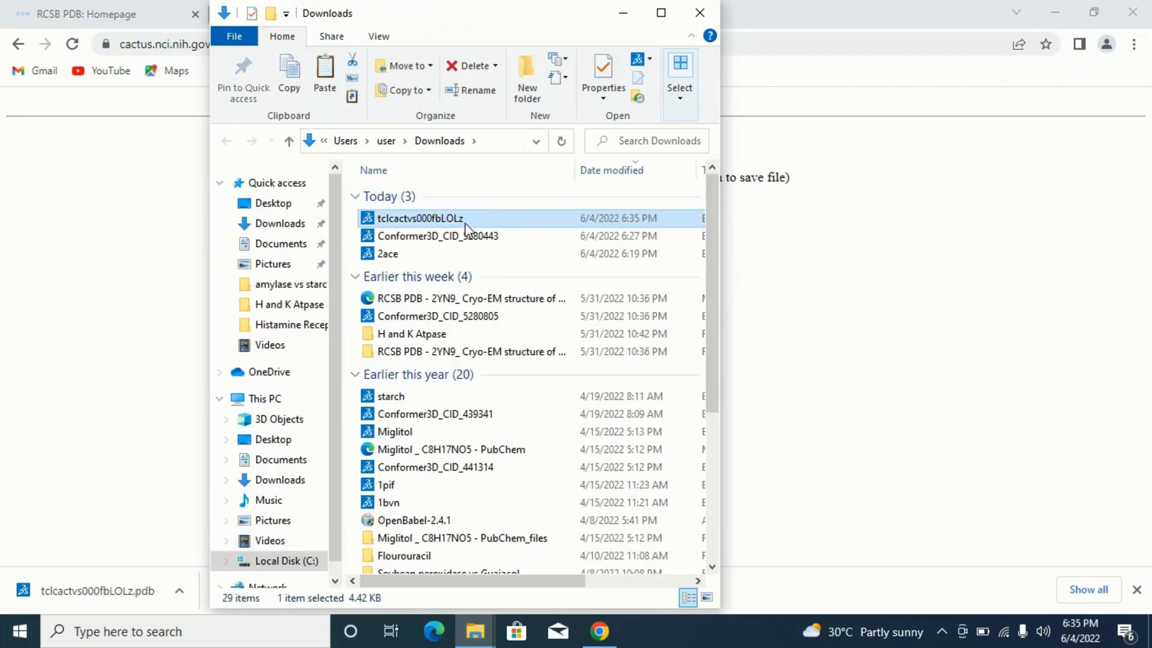
mouse_move(408, 220)
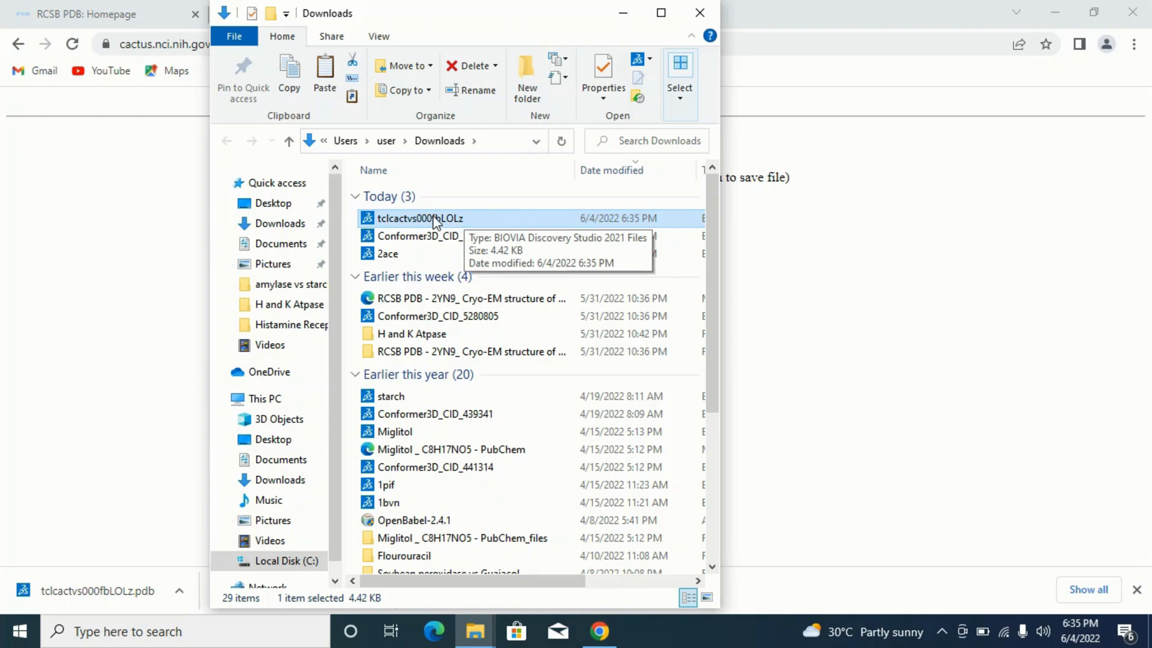
Rename tclcactvs000fbLOLz.pdb to 'Apigenin' and close File Explorer
right_click(419, 218)
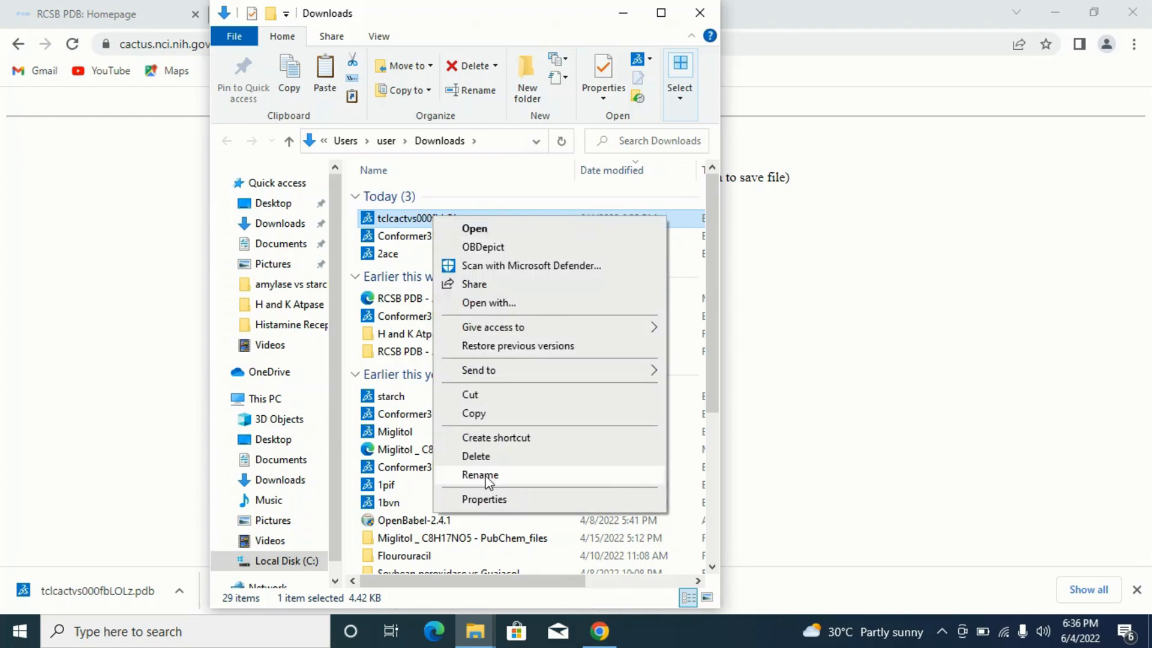
click(479, 474)
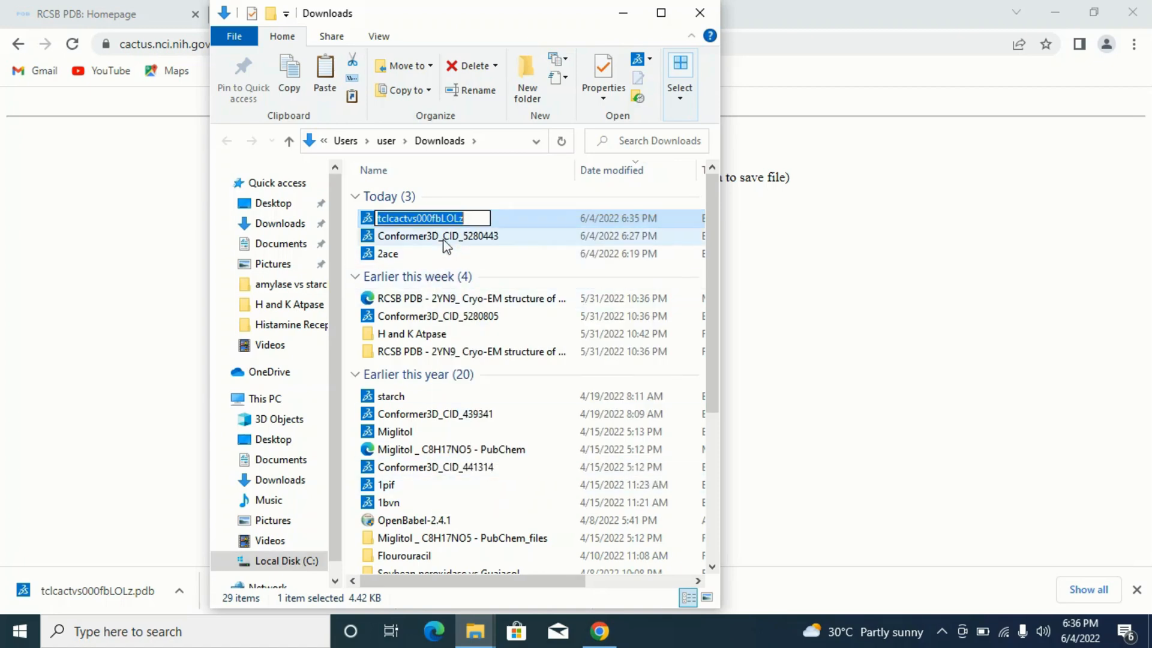
text(Apigenin)
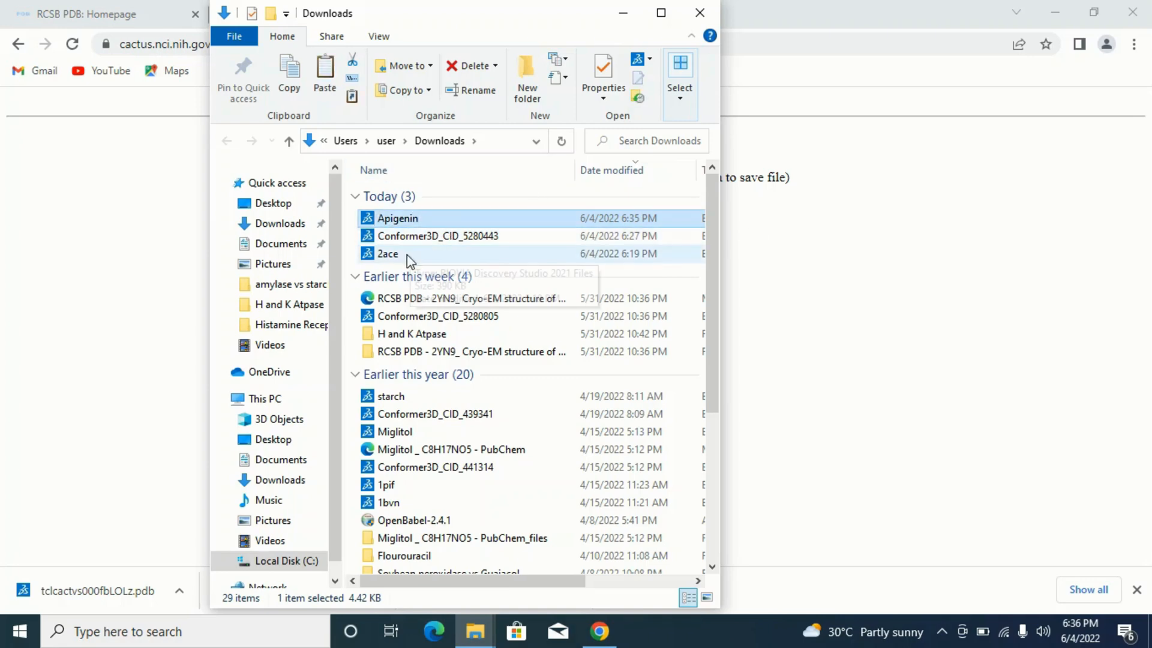
mouse_move(400, 218)
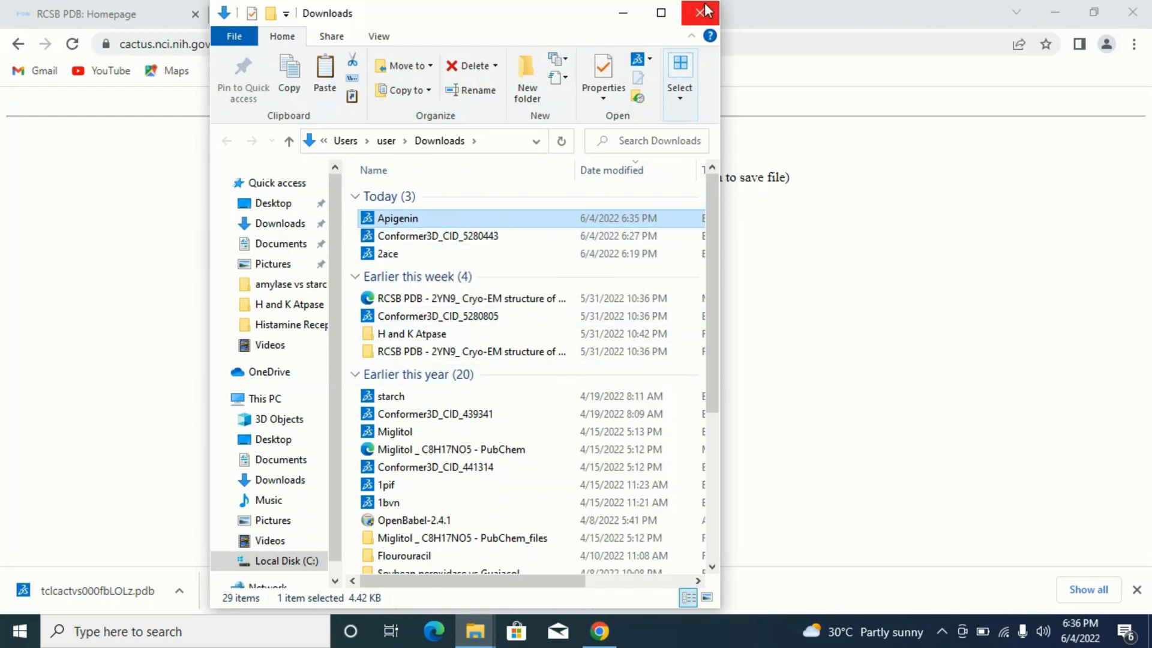
click(698, 13)
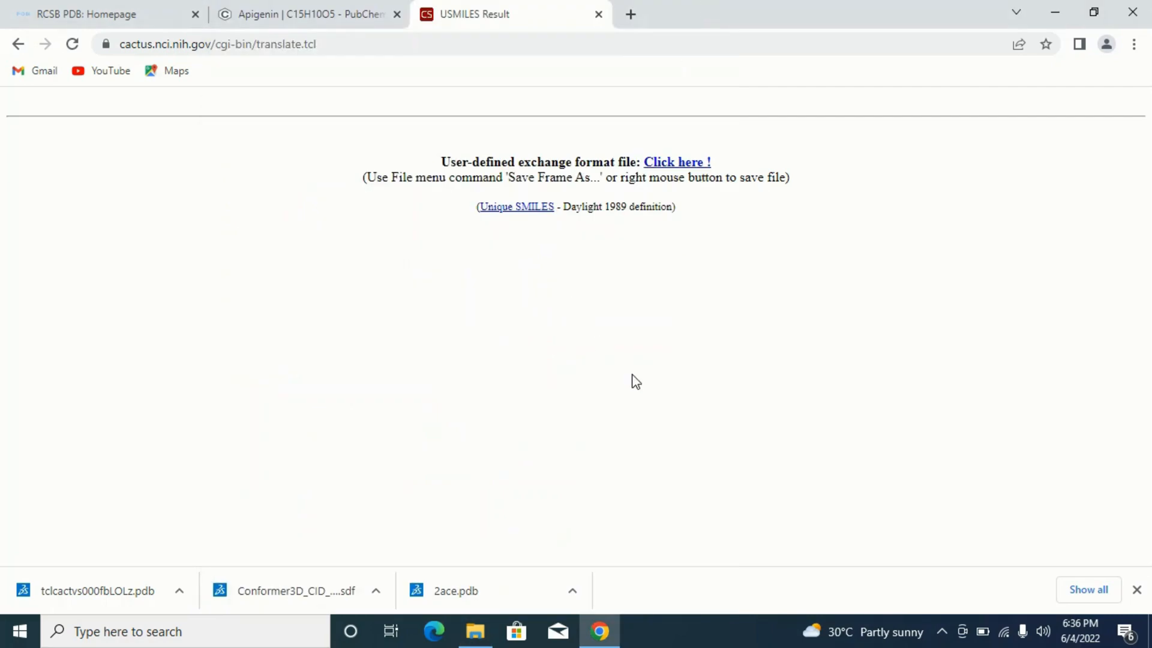